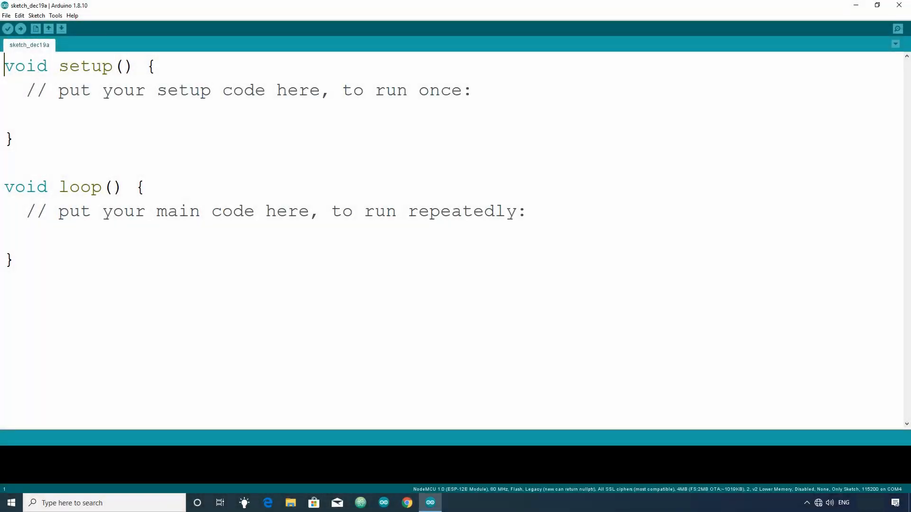
{"action": "key", "text": "Enter"}
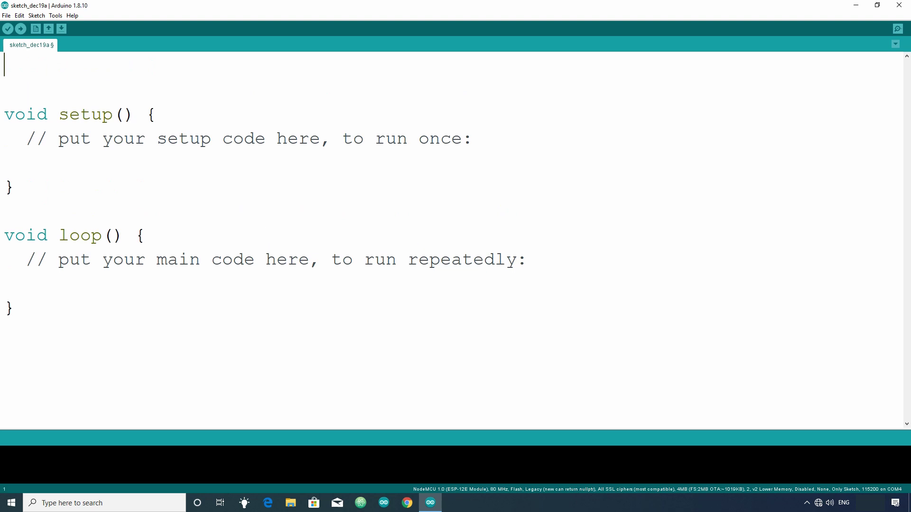
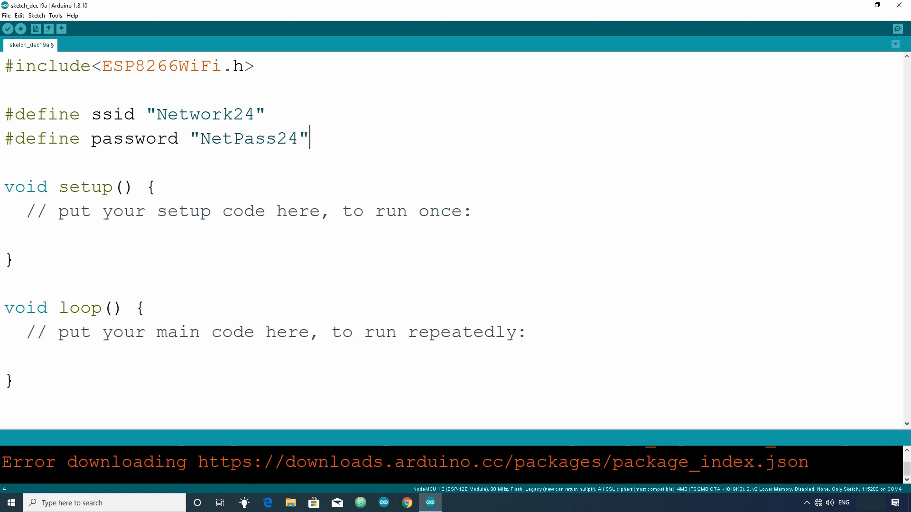
In setup, set WiFi.mode(WIFI_STA), WiFi.begin(ssid,password), Serial.begin(115200) and wait while not WL_CONNECTED
{"action": "left_click", "coordinate": [156, 186]}
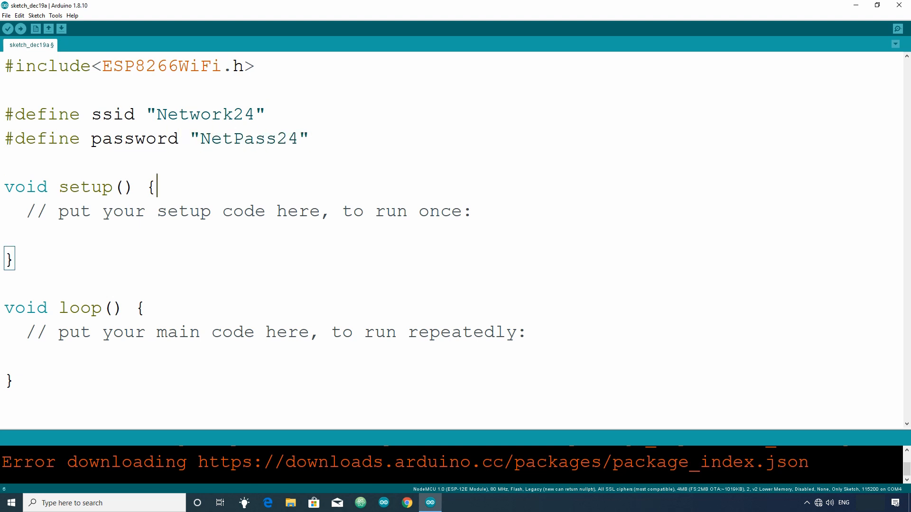
{"action": "type", "text": "WiFi.mode"}
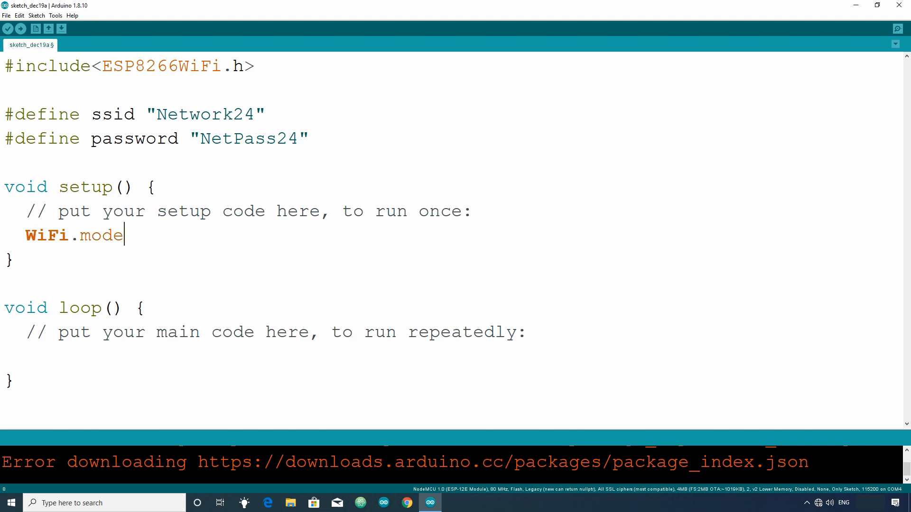
{"action": "type", "text": "(WIFI_STA);"}
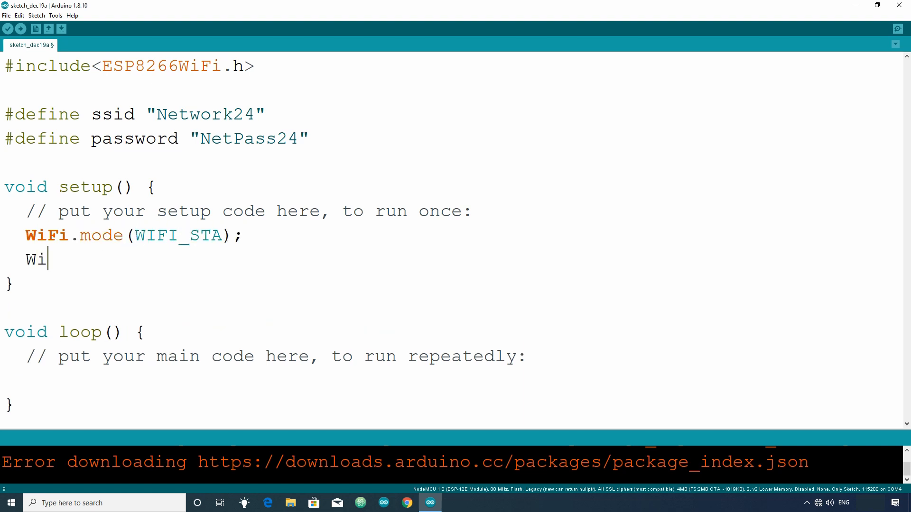
{"action": "type", "text": "Fi.begin(ssid,password);"}
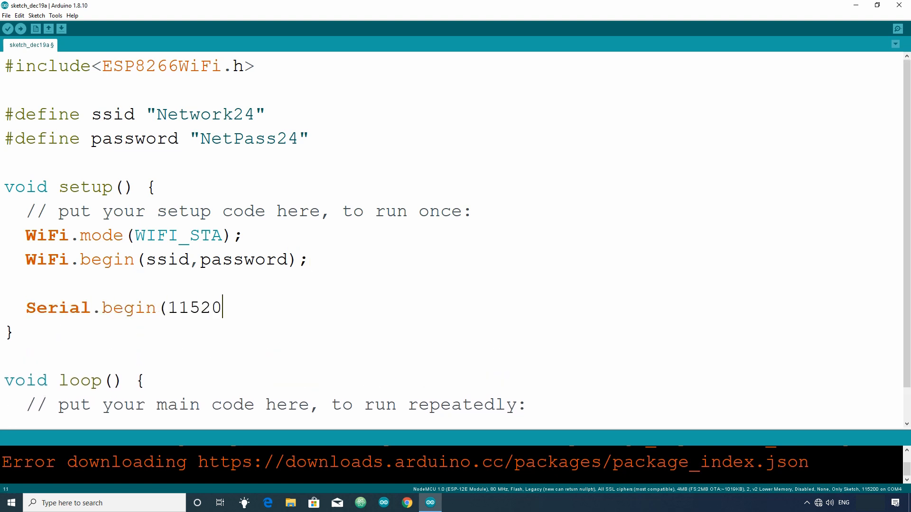
{"action": "type", "text": "0);"}
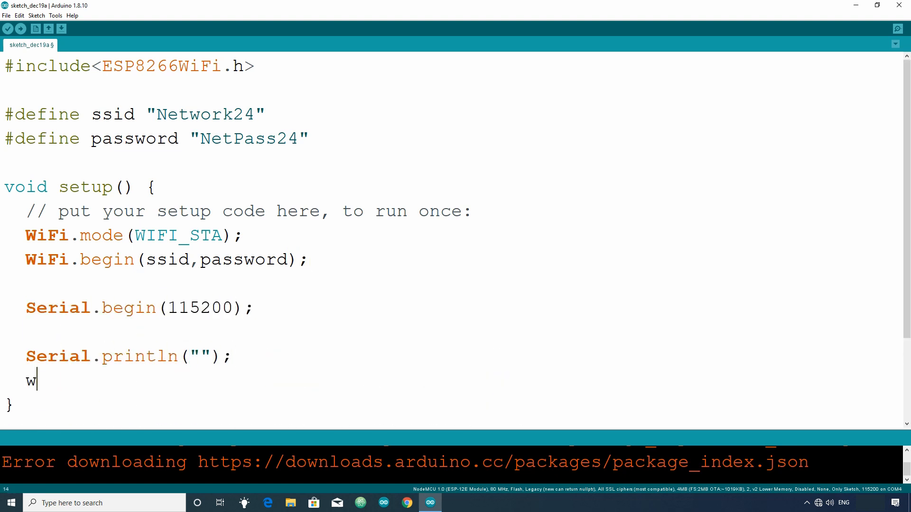
{"action": "type", "text": "hile (WiFi.status() != WL_CONNECTED);"}
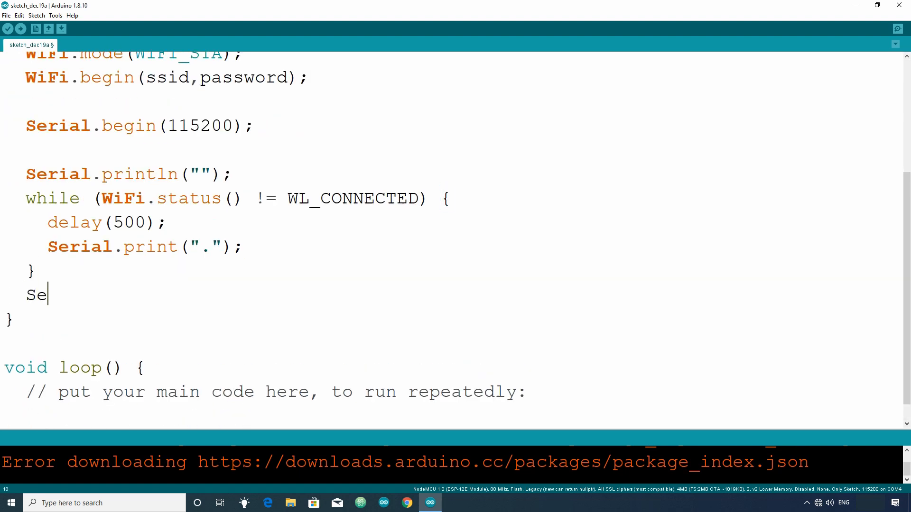
Print a blank line, the connection message and "IP Address: " with WiFi.localIP() to serial
{"action": "type", "text": "rial.println(\"\");"}
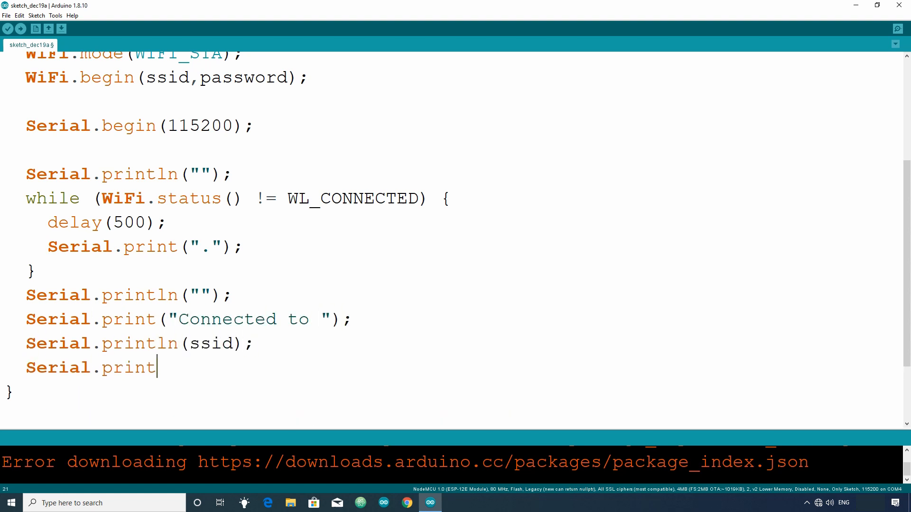
{"action": "type", "text": "(\"IP Address: \");"}
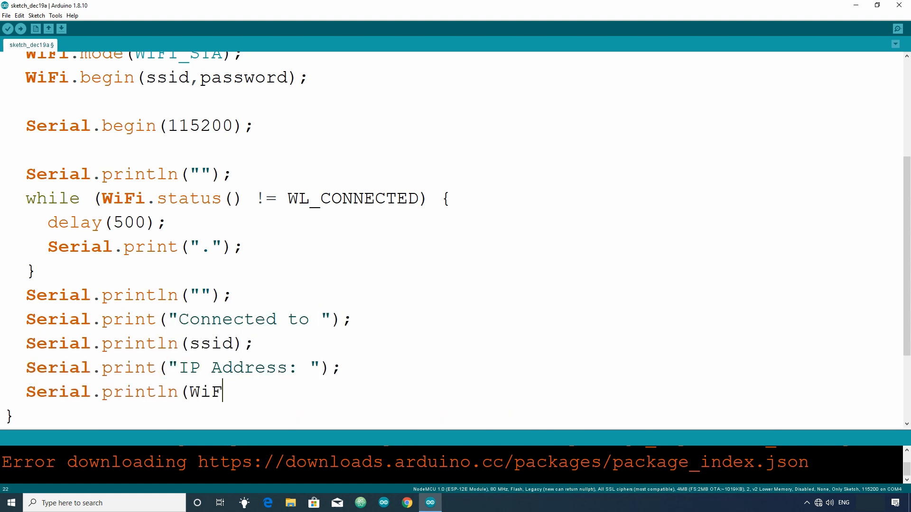
{"action": "type", "text": "i.localIP());"}
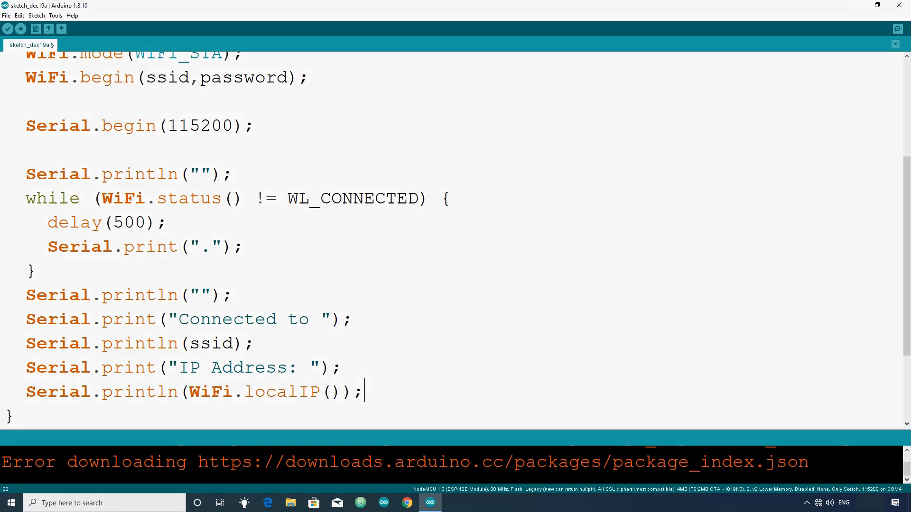
Add #include<ESP8266WebServer.h> at the top of the sketch
{"action": "scroll", "scroll_direction": "down", "scroll_amount": 3}
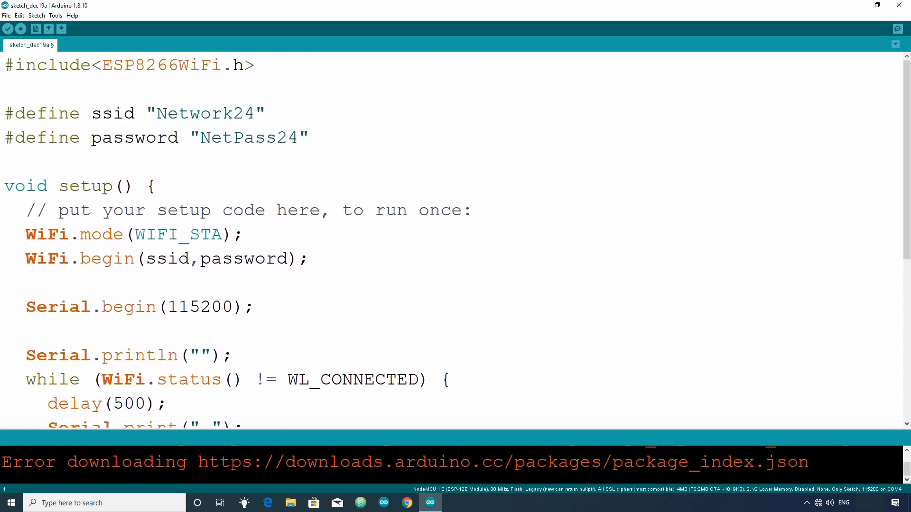
{"action": "type", "text": "#include<ESP"}
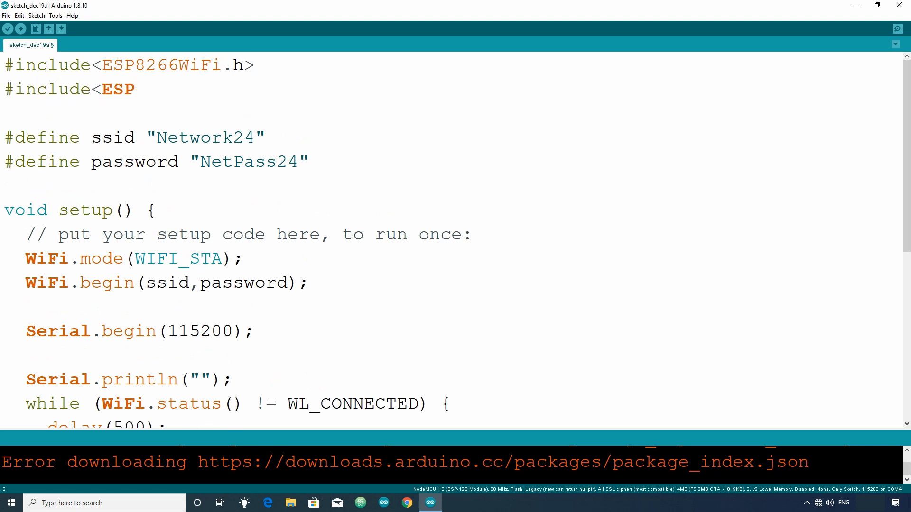
{"action": "type", "text": "8266WebServer"}
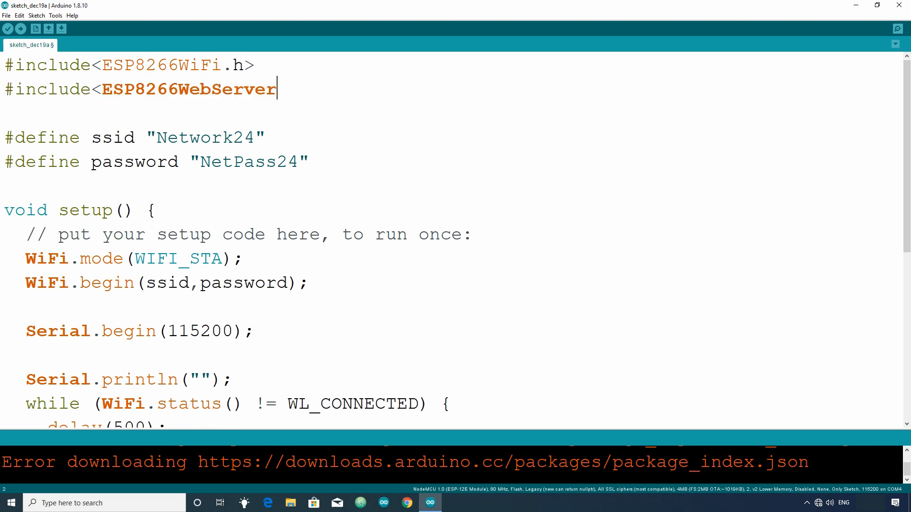
{"action": "type", "text": ".h>"}
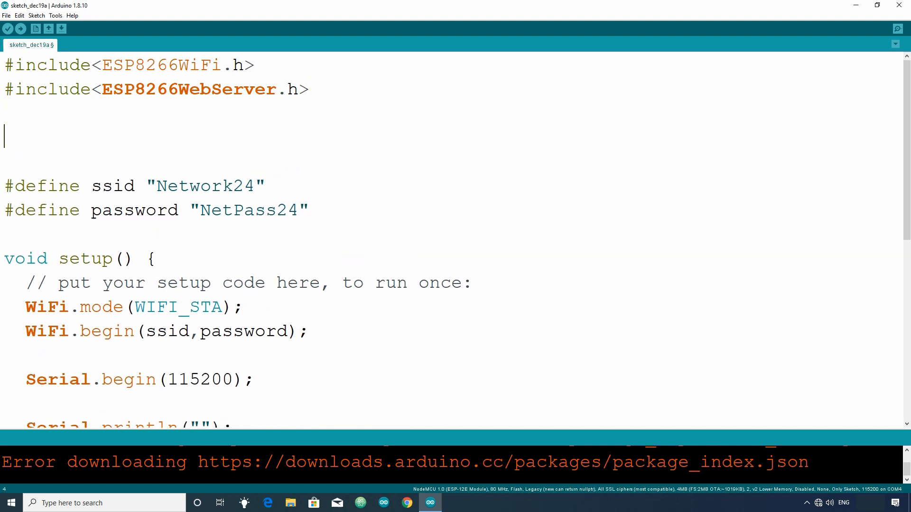
Declare ESP8266WebServer server(80); below the includes
{"action": "type", "text": "E"}
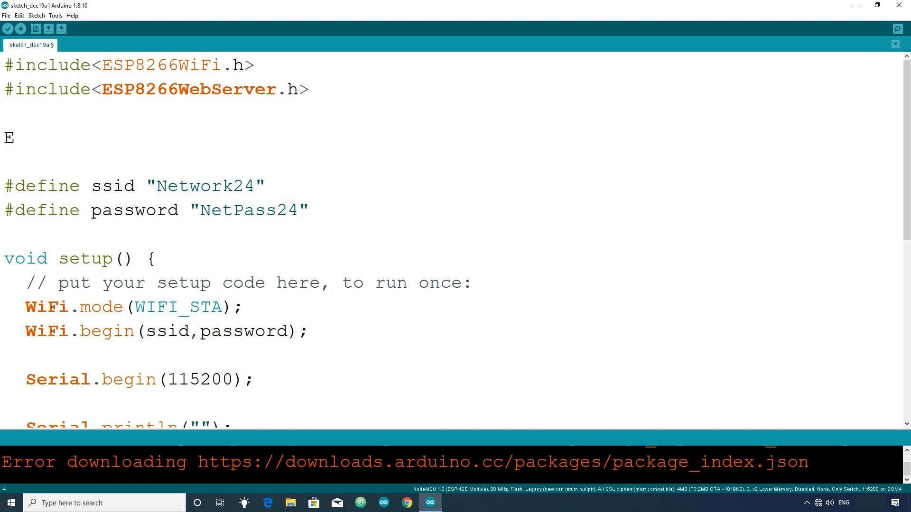
{"action": "type", "text": "SP8266"}
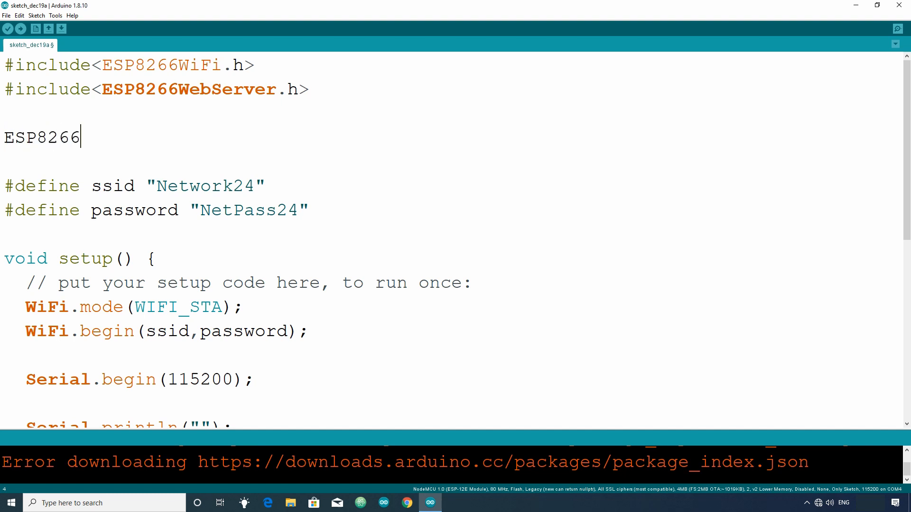
{"action": "type", "text": "WebSer"}
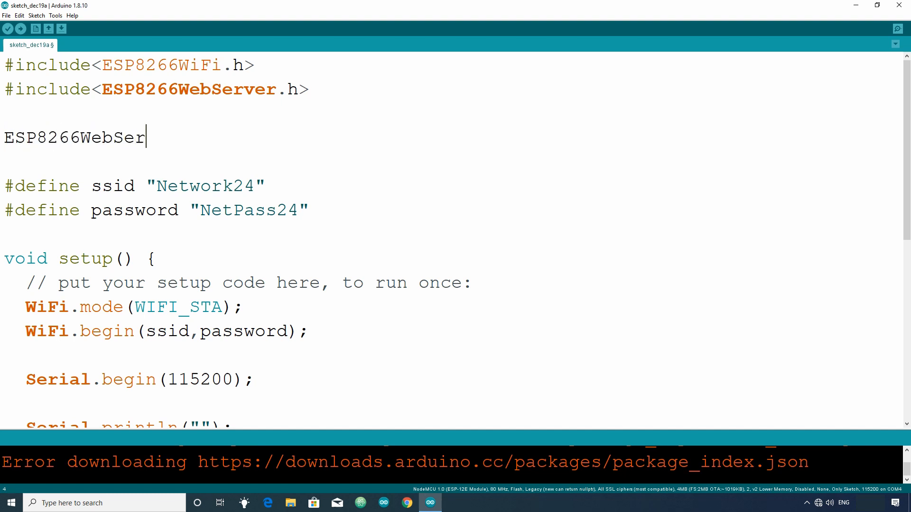
{"action": "type", "text": "ver"}
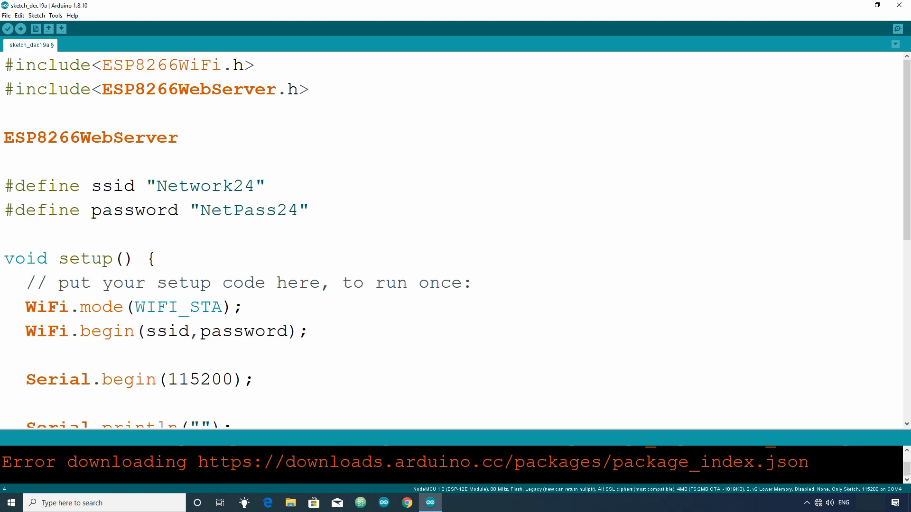
{"action": "type", "text": "server("}
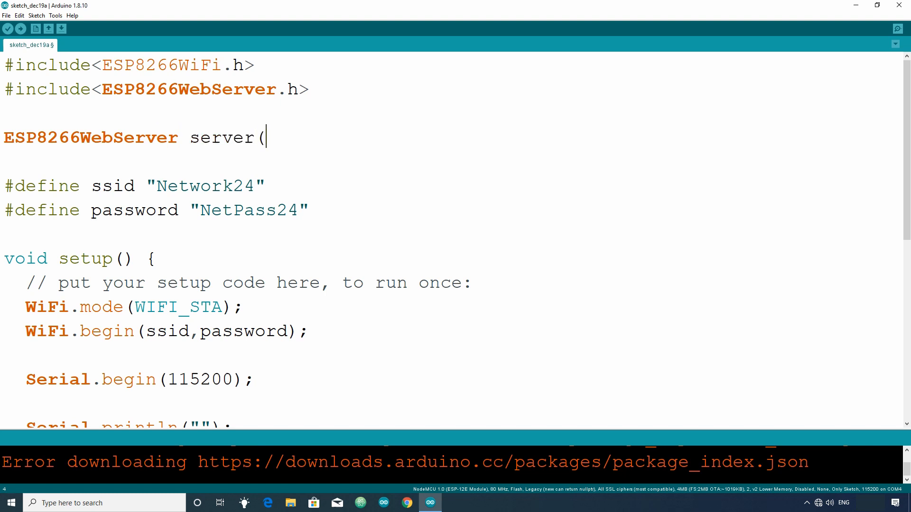
{"action": "type", "text": "80);"}
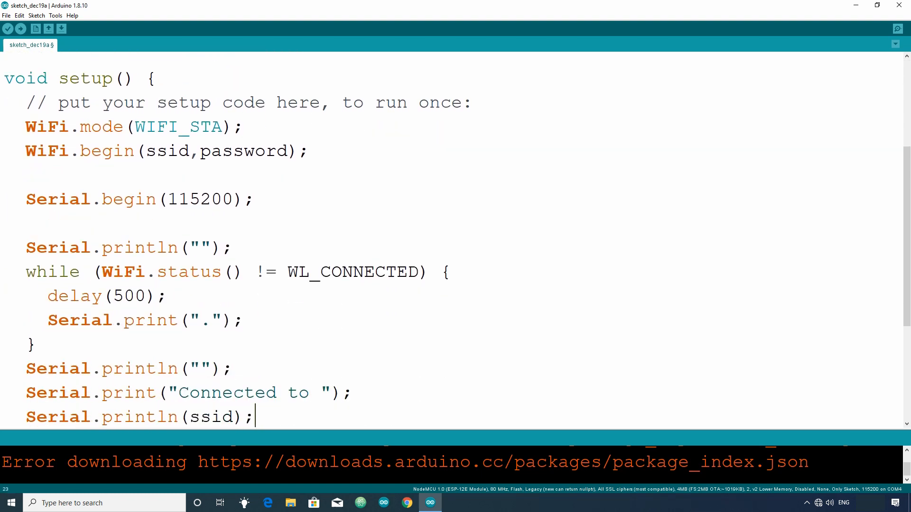
After the IP printout, register server.on("/",root_page); in setup
{"action": "scroll", "scroll_direction": "down", "scroll_amount": 3}
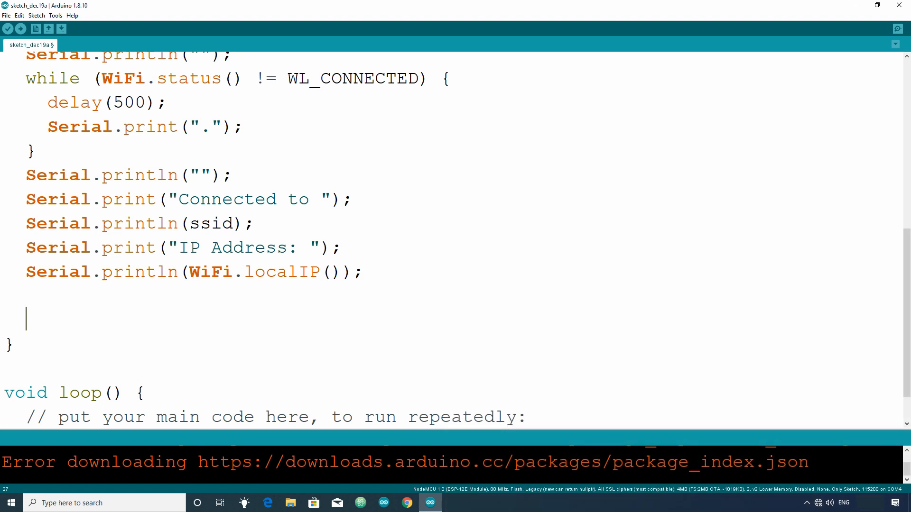
{"action": "type", "text": "server"}
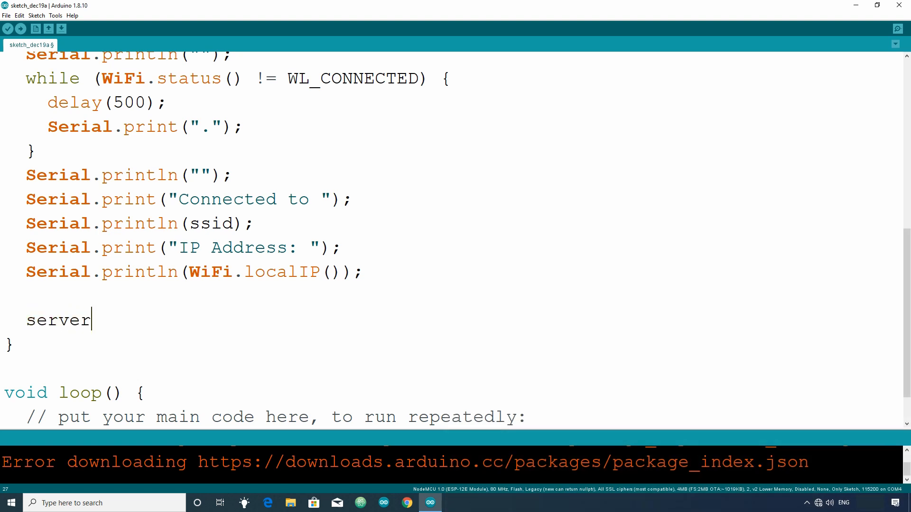
{"action": "type", "text": ".on("}
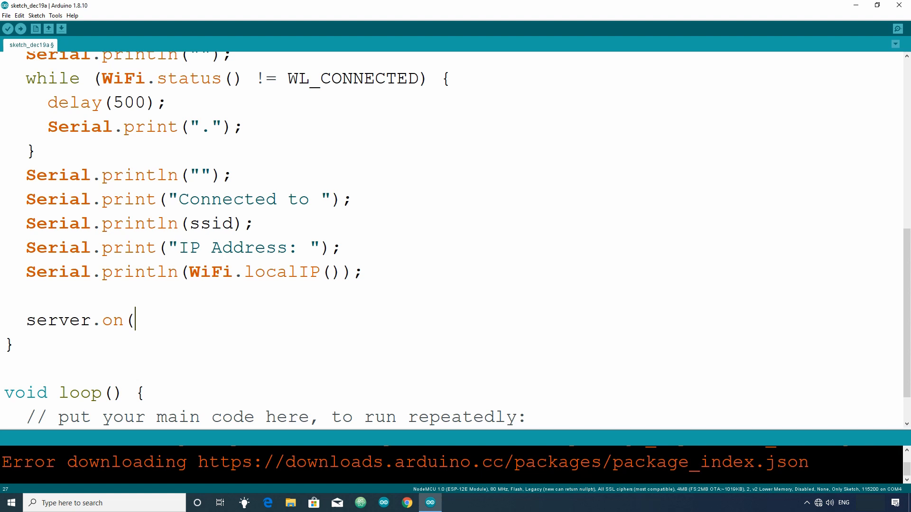
{"action": "type", "text": "\"/"}
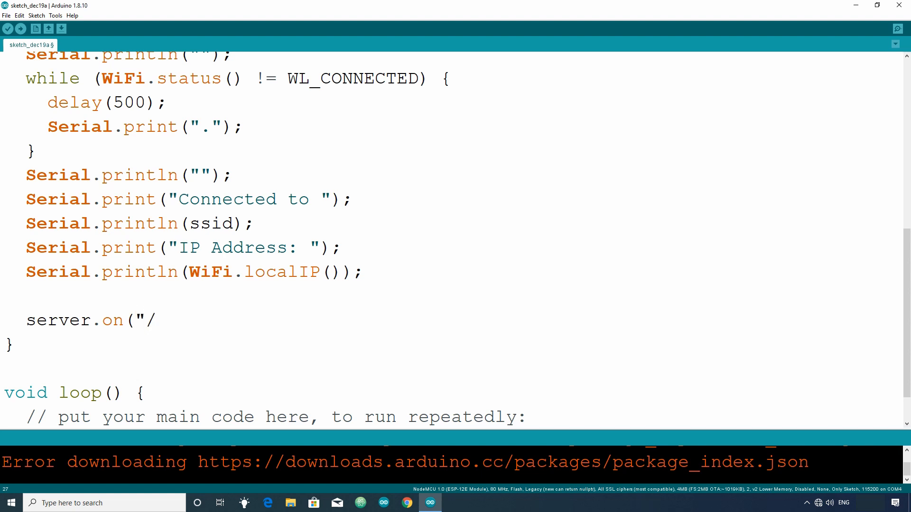
{"action": "type", "text": "\","}
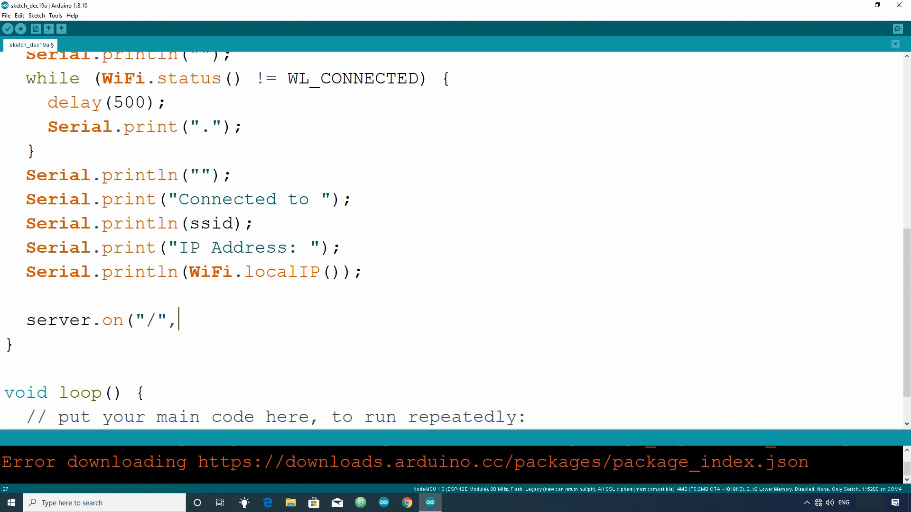
{"action": "type", "text": "root_"}
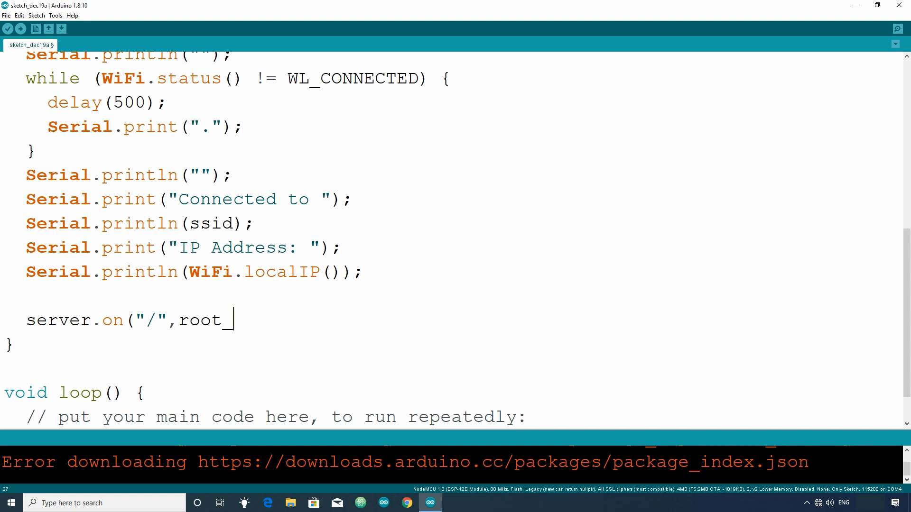
{"action": "type", "text": "page"}
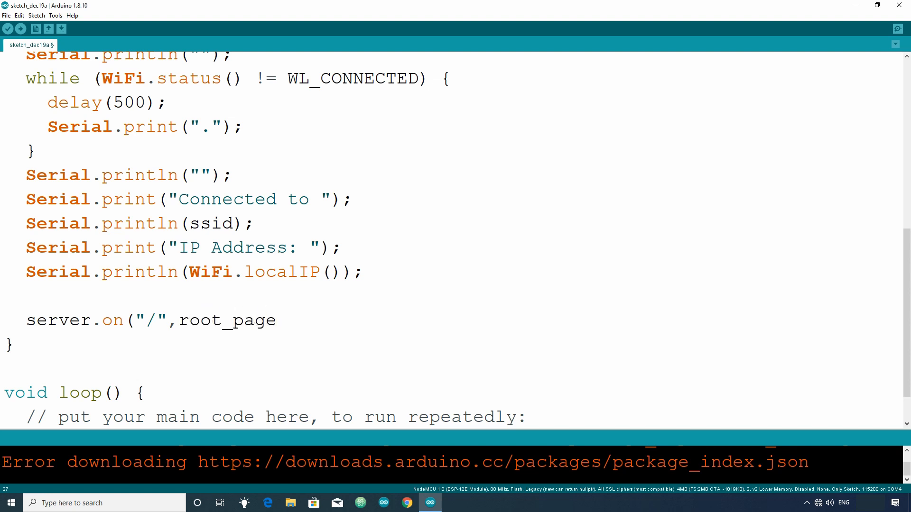
{"action": "type", "text": ");"}
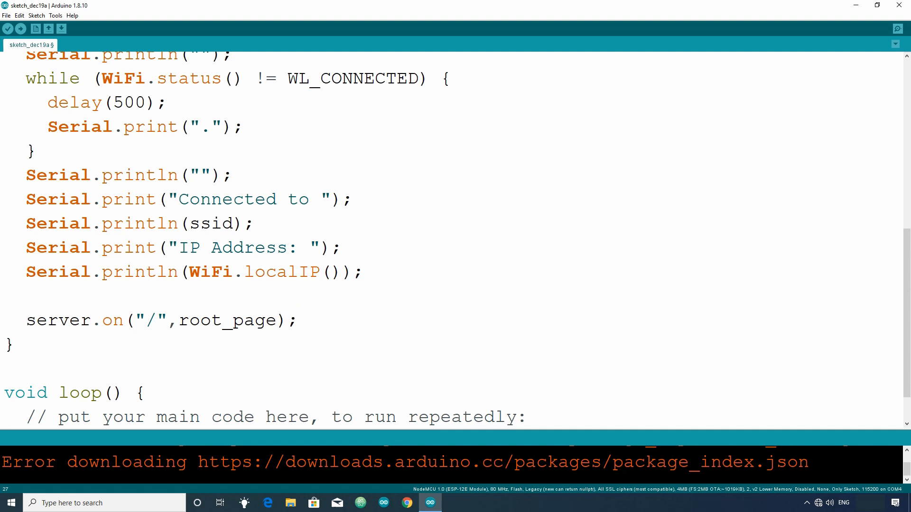
Register server.on("/data",data_page); on the following line
{"action": "type", "text": "serv"}
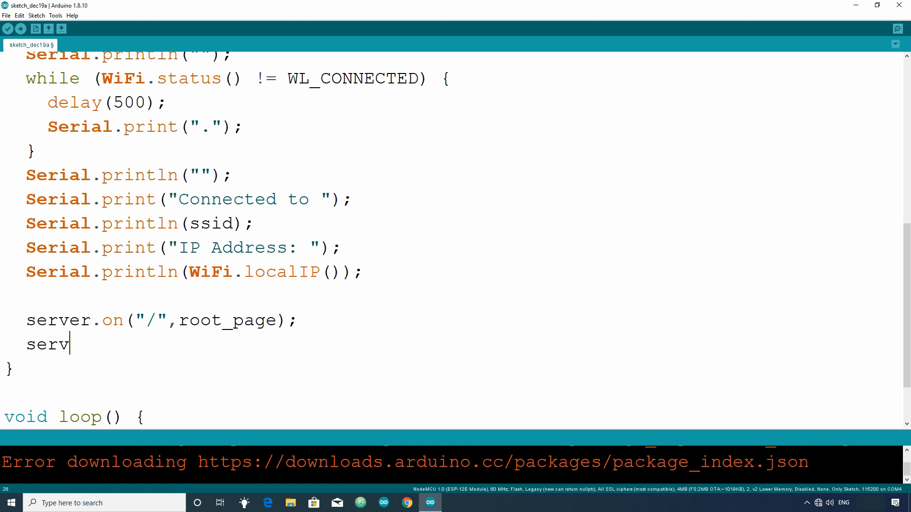
{"action": "type", "text": "er.on"}
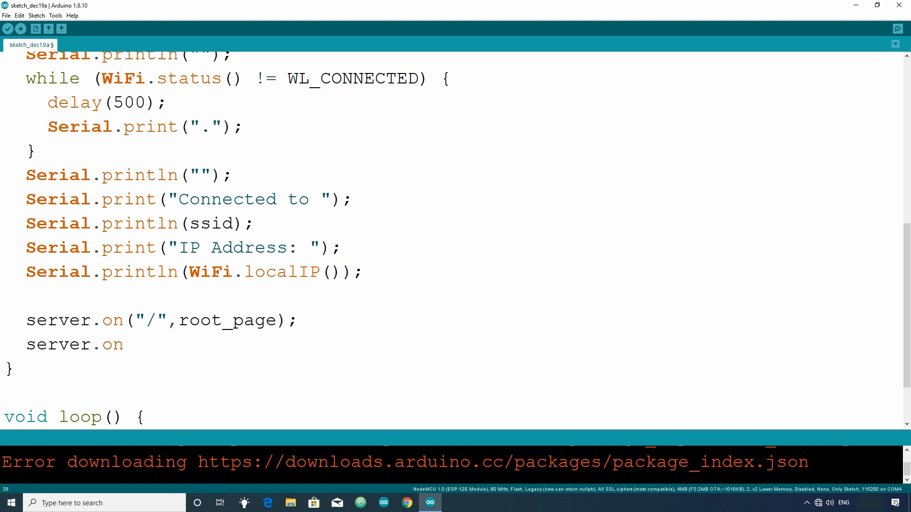
{"action": "type", "text": "(\"/"}
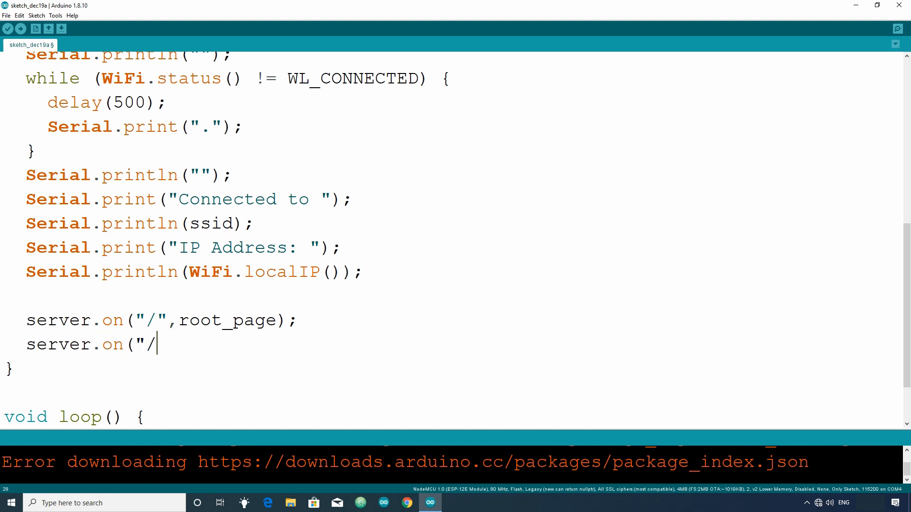
{"action": "type", "text": "data\",d"}
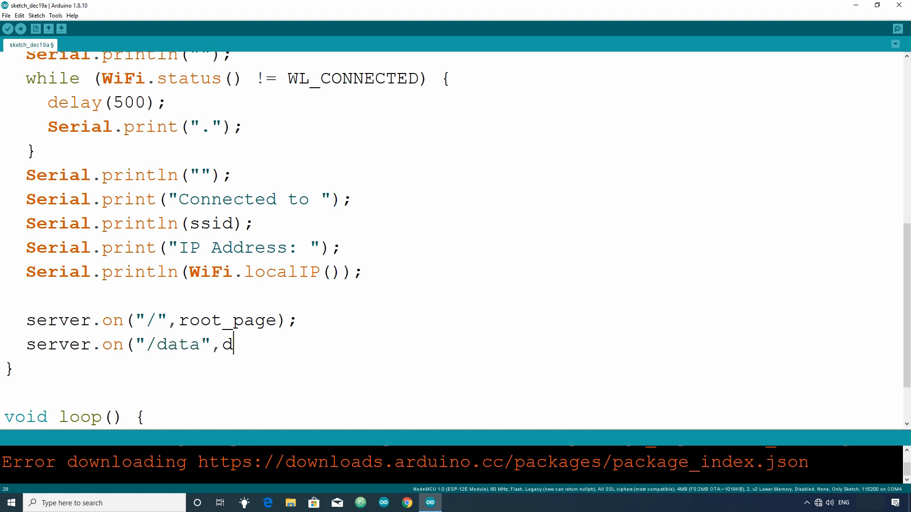
{"action": "type", "text": "ata_page)"}
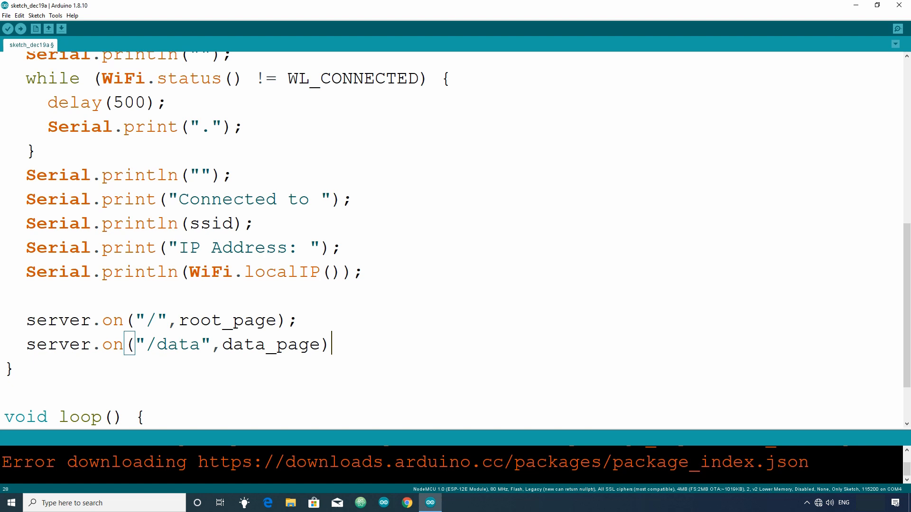
{"action": "type", "text": ";"}
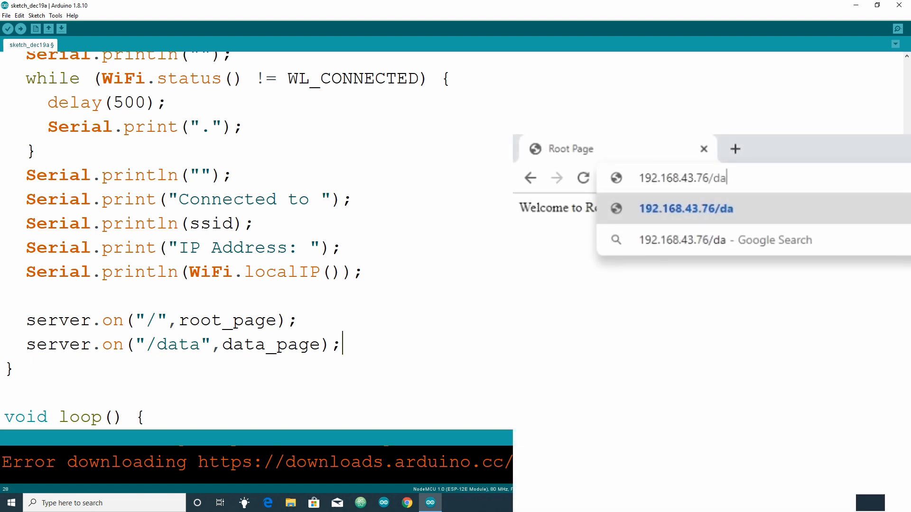
{"action": "key", "text": "Enter"}
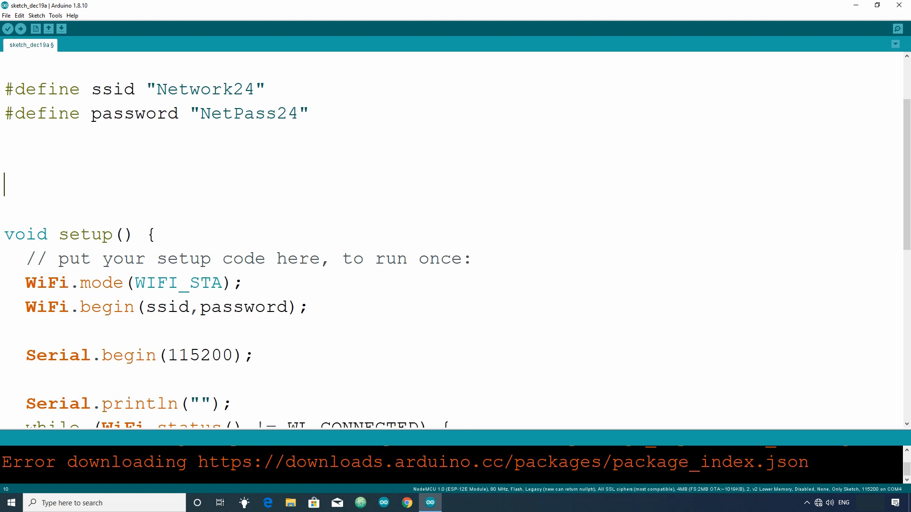
Define void root_page() { with a server.send(200, call started inside it
{"action": "type", "text": "void root_"}
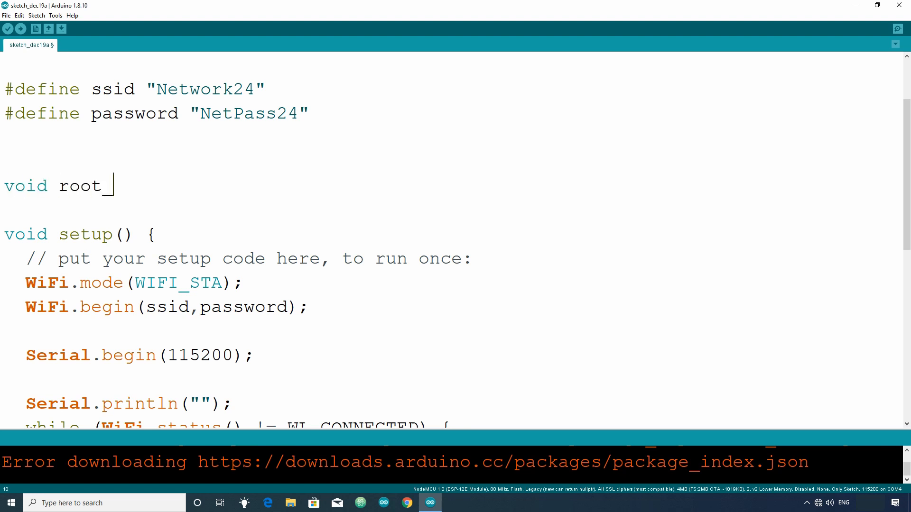
{"action": "type", "text": "page() {"}
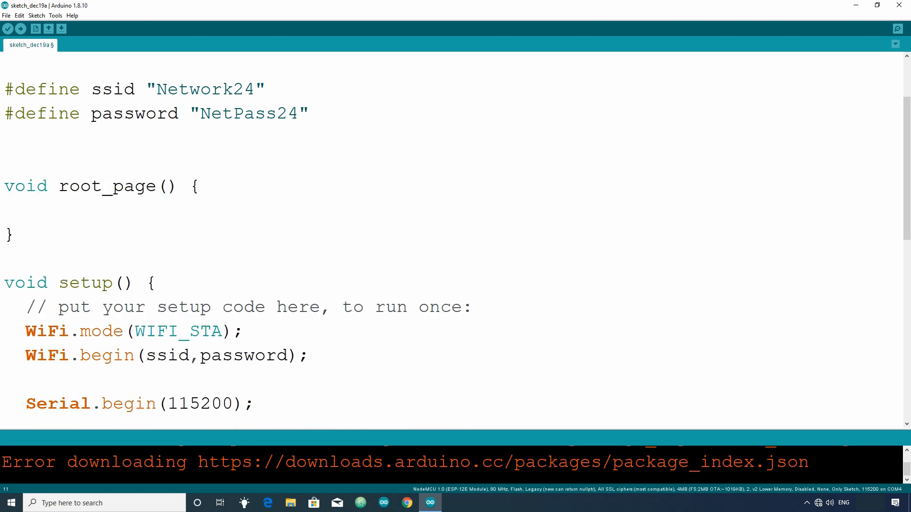
{"action": "type", "text": "server"}
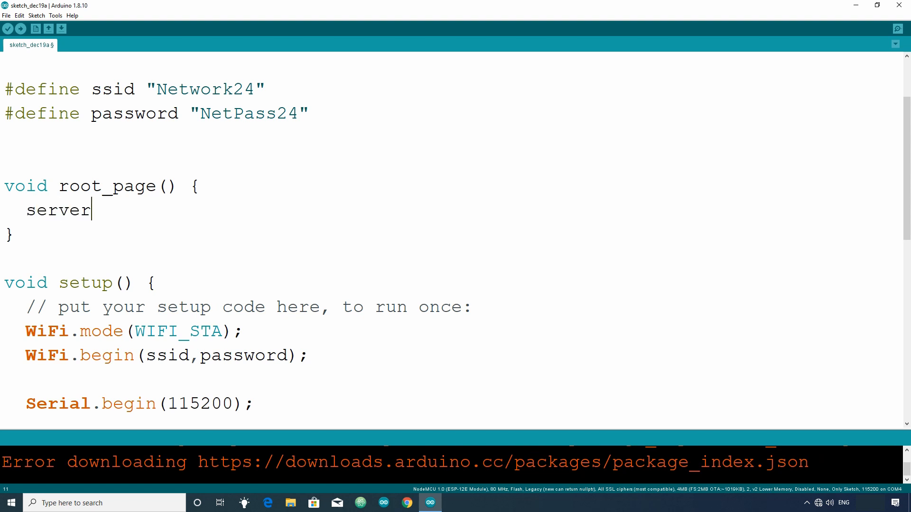
{"action": "type", "text": ".send("}
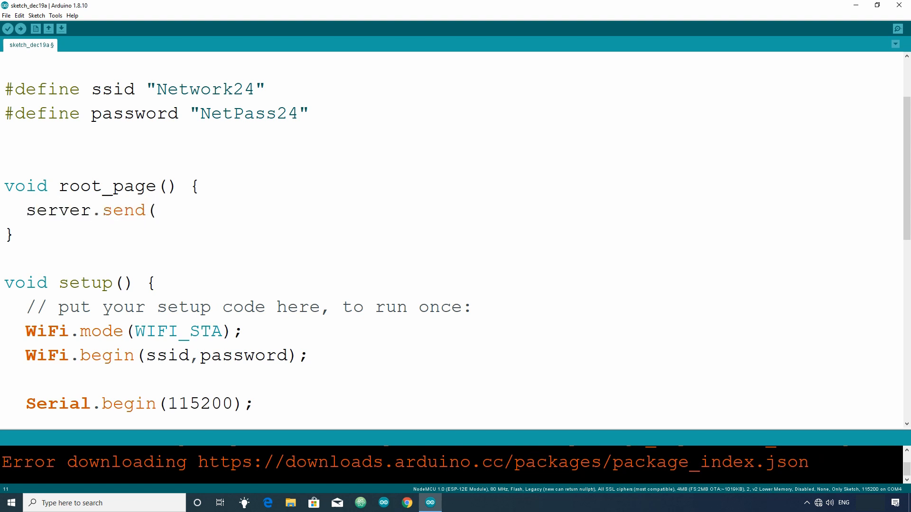
{"action": "type", "text": "200,"}
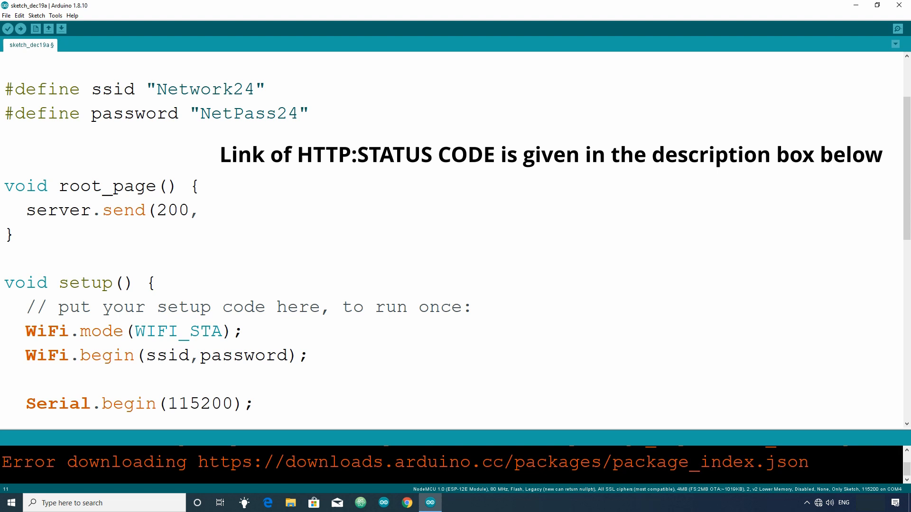
Continue the send call with the "text/html" content type argument
{"action": "left_click", "coordinate": [200, 210]}
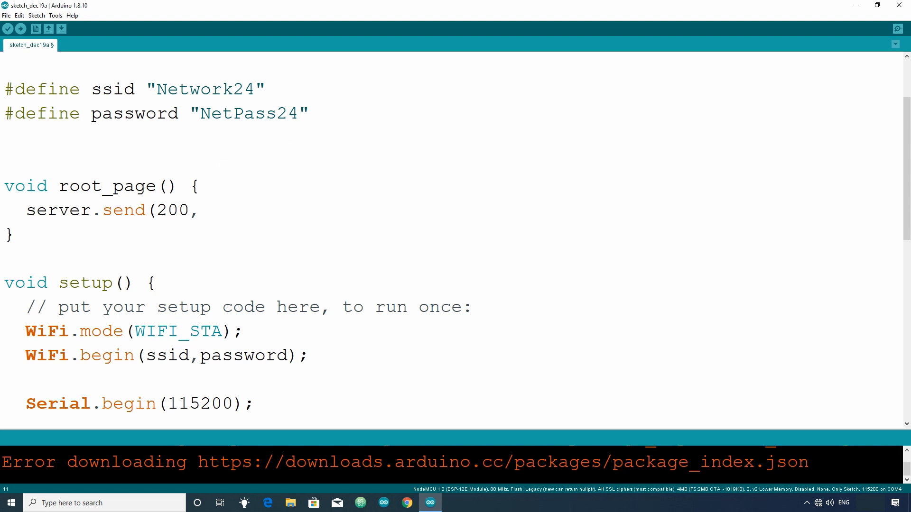
{"action": "left_click", "coordinate": [201, 210]}
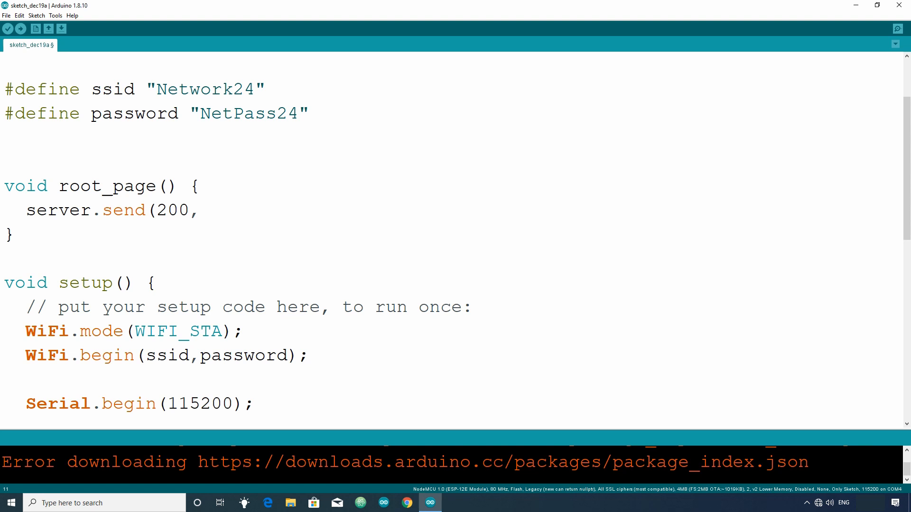
{"action": "left_click", "coordinate": [199, 209]}
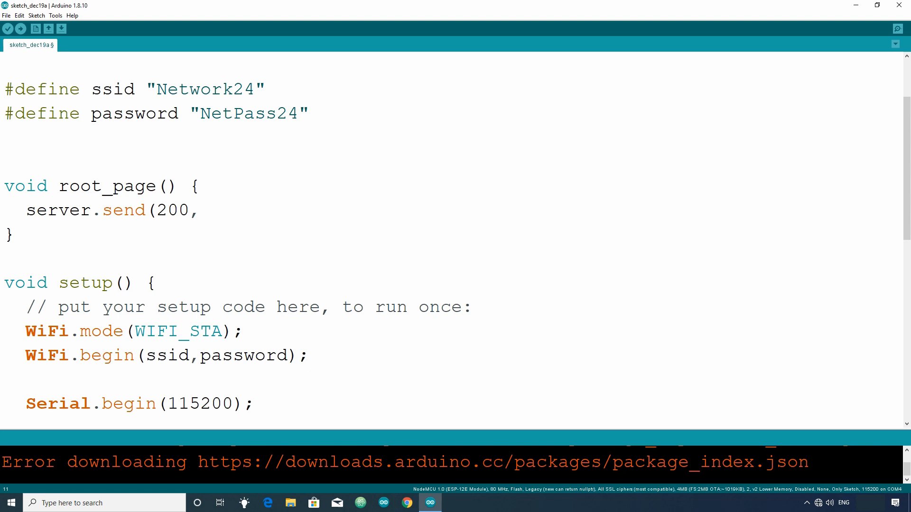
{"action": "left_click", "coordinate": [200, 209]}
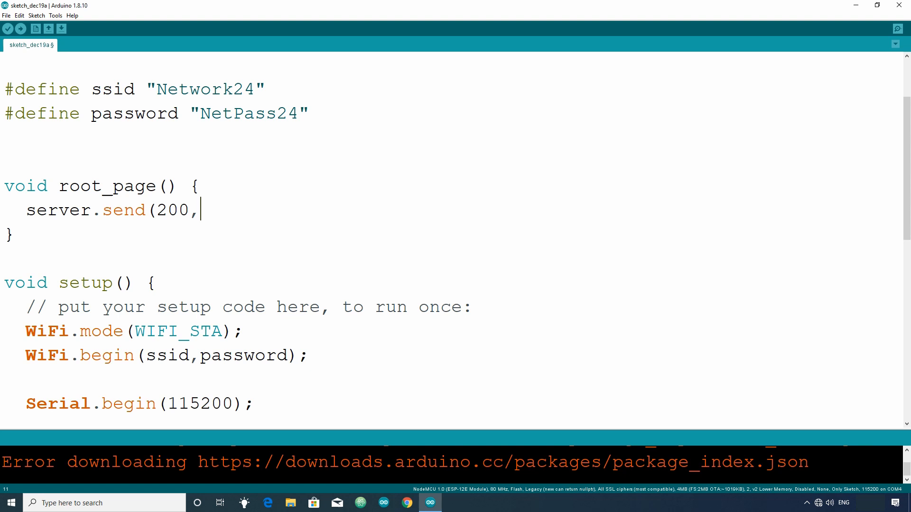
{"action": "type", "text": "\"t"}
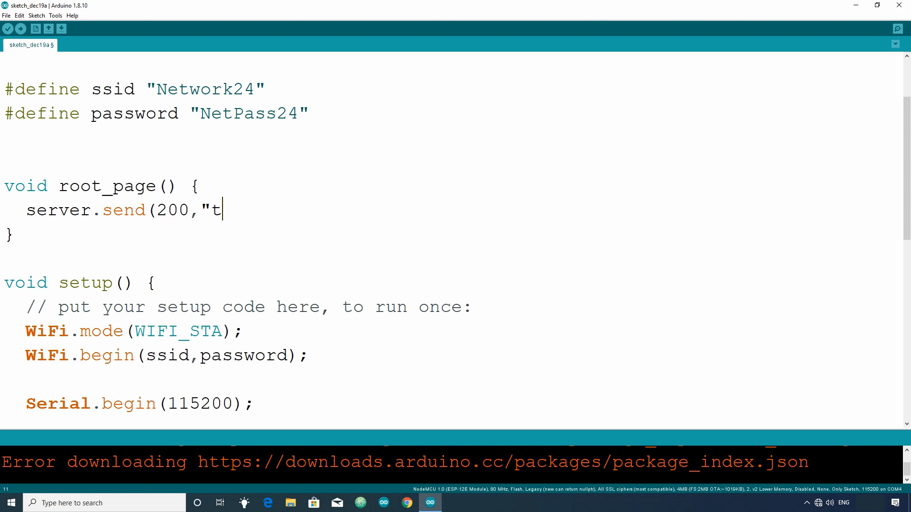
{"action": "type", "text": "ext/html\""}
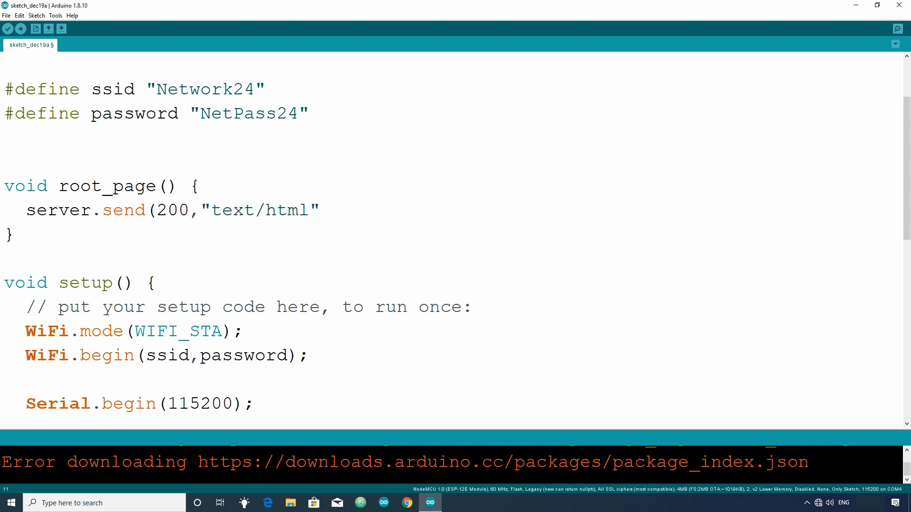
{"action": "type", "text": ","}
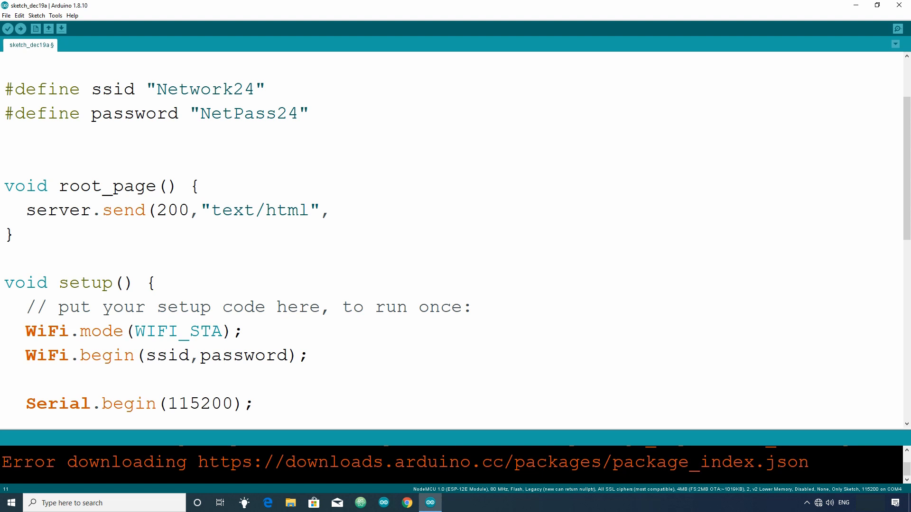
Build String msg with DOCTYPE, title Root Page, body "Welcome to Root Page" and closing </html>, passed to send
{"action": "type", "text": "String msg;"}
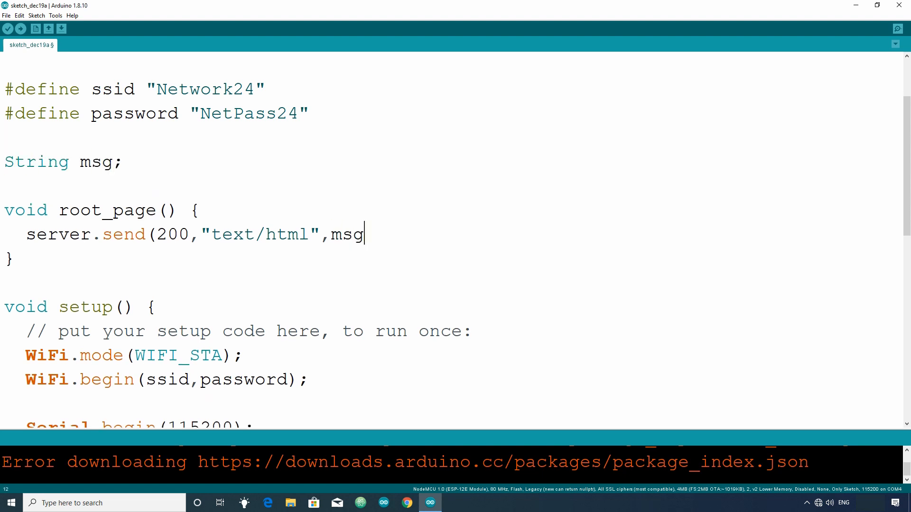
{"action": "type", "text": ");"}
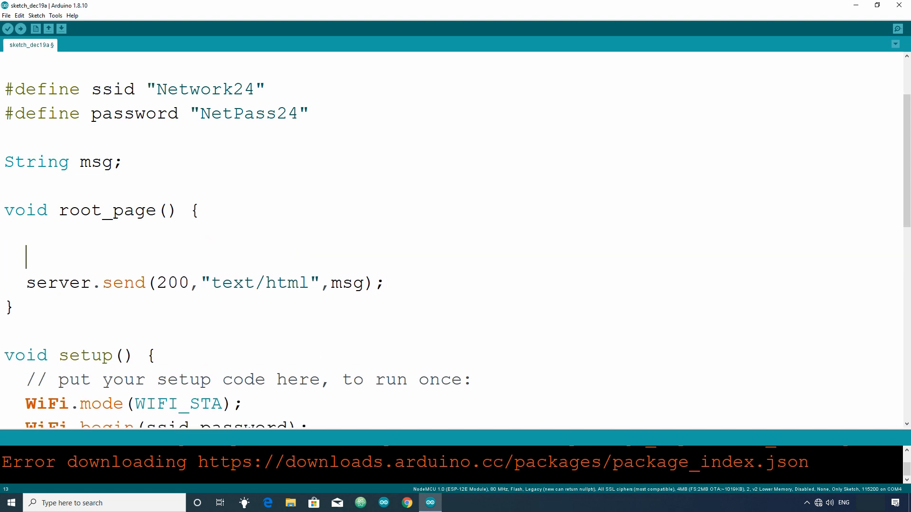
{"action": "type", "text": "msg ="}
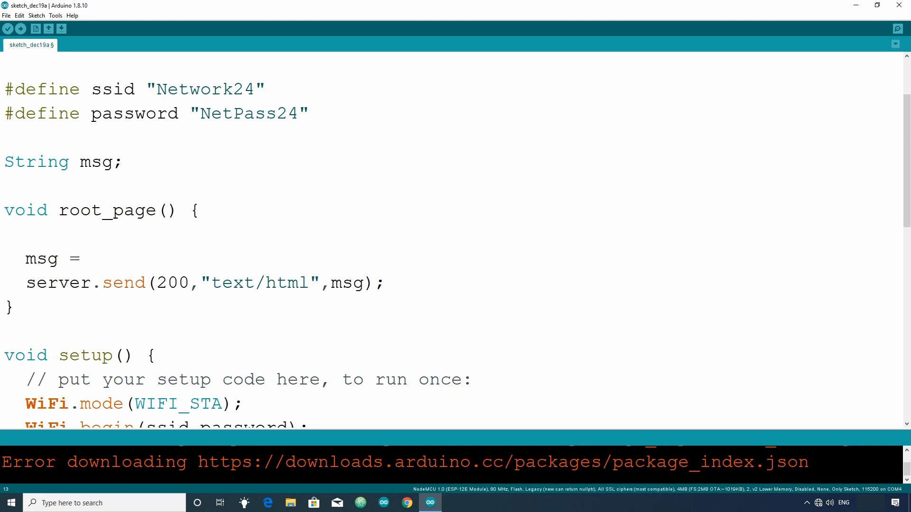
{"action": "type", "text": "\"<!DOCTYPE html>\";"}
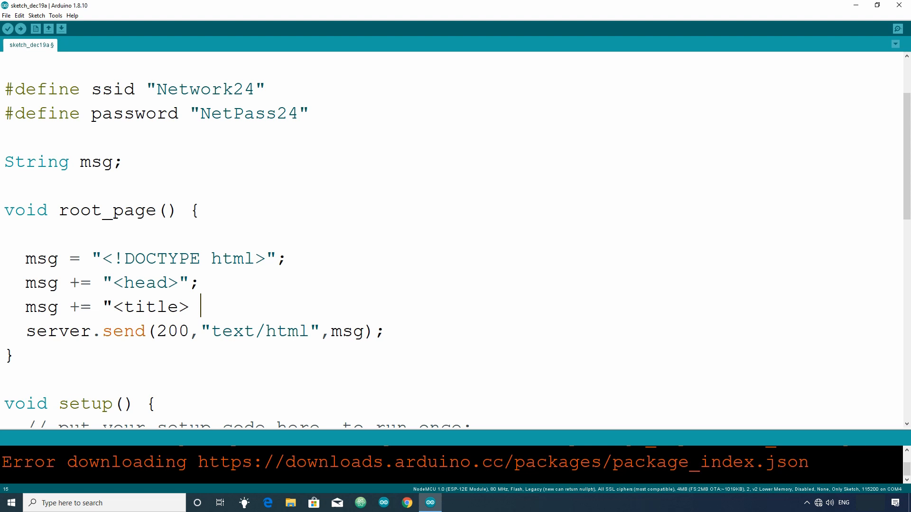
{"action": "type", "text": "Root Page </title>\";"}
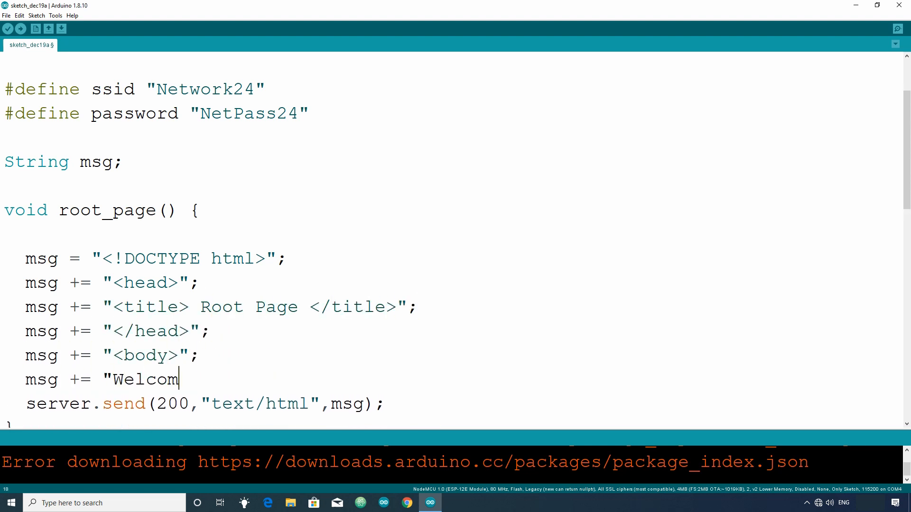
{"action": "type", "text": "e to Root Page\";"}
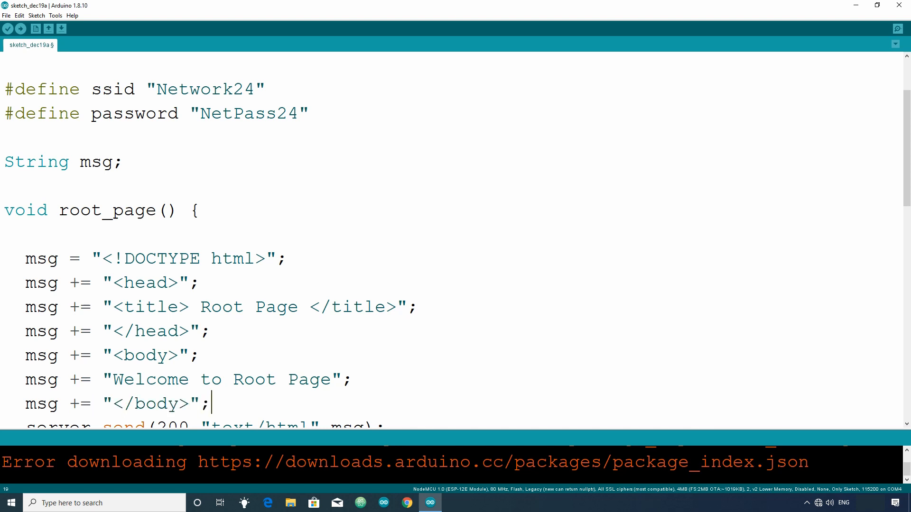
{"action": "type", "text": "msg += \"</html>\";"}
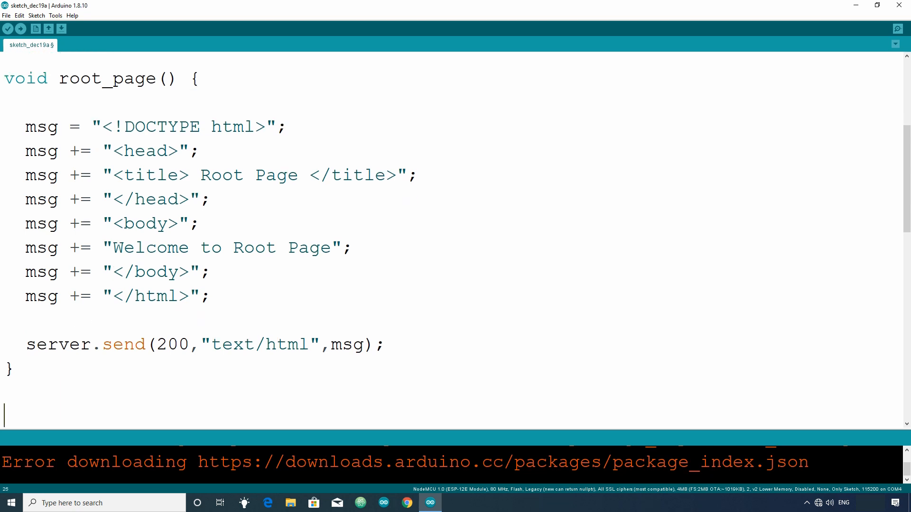
Define void data_page() and paste the board-specification HTML msg lines copied from Notepad into it
{"action": "scroll", "scroll_direction": "down", "scroll_amount": 3}
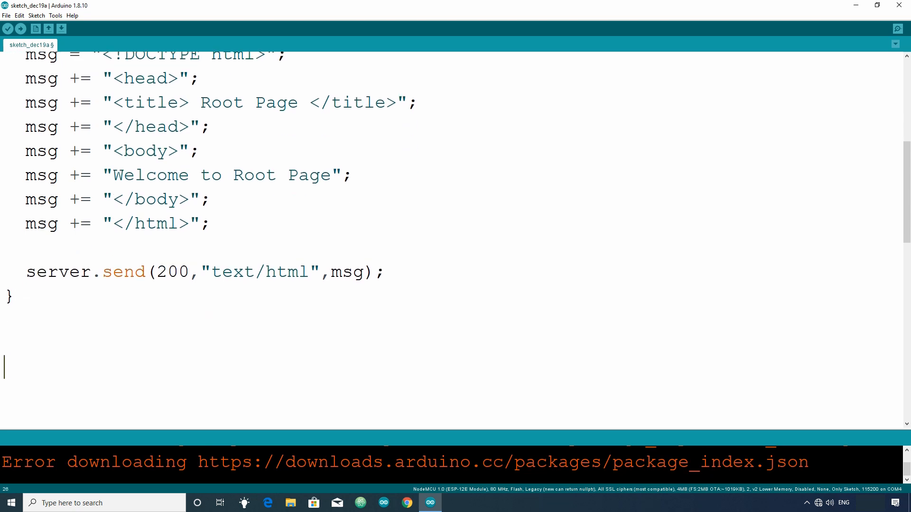
{"action": "type", "text": "void data_page() {"}
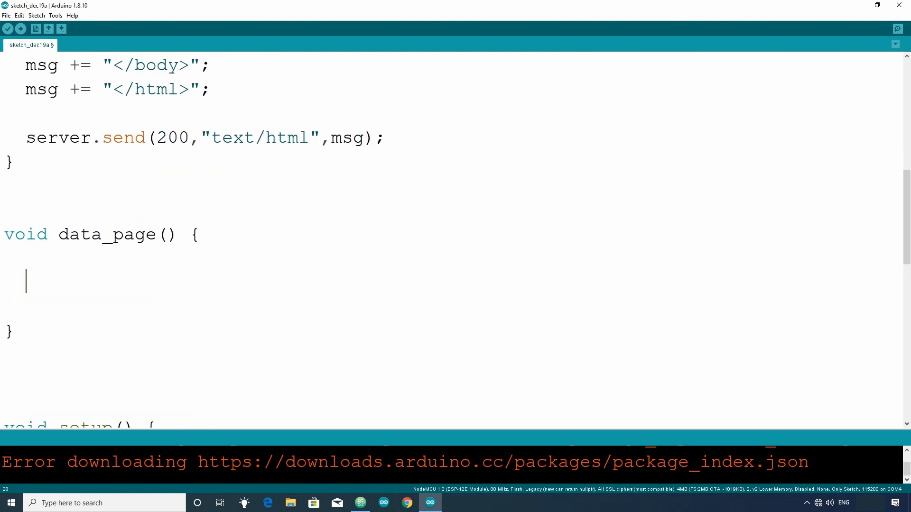
{"action": "left_click", "coordinate": [876, 4]}
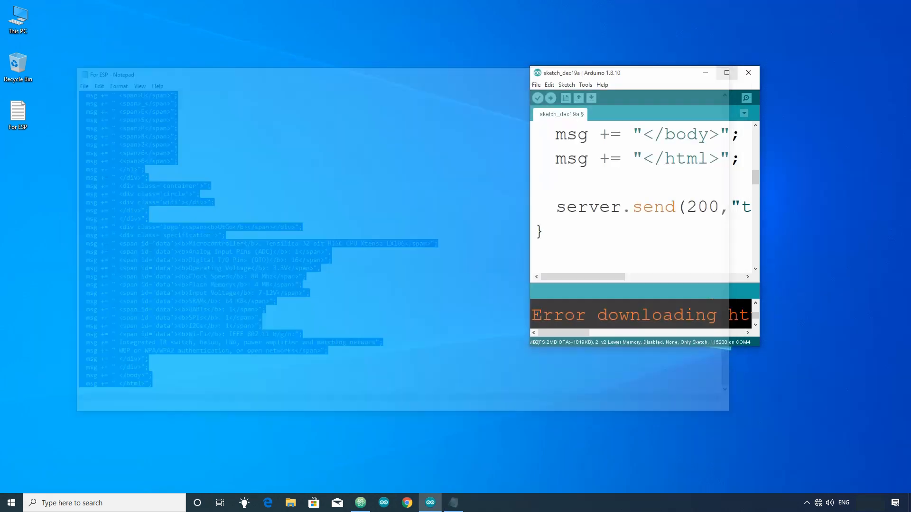
{"action": "left_click", "coordinate": [727, 72]}
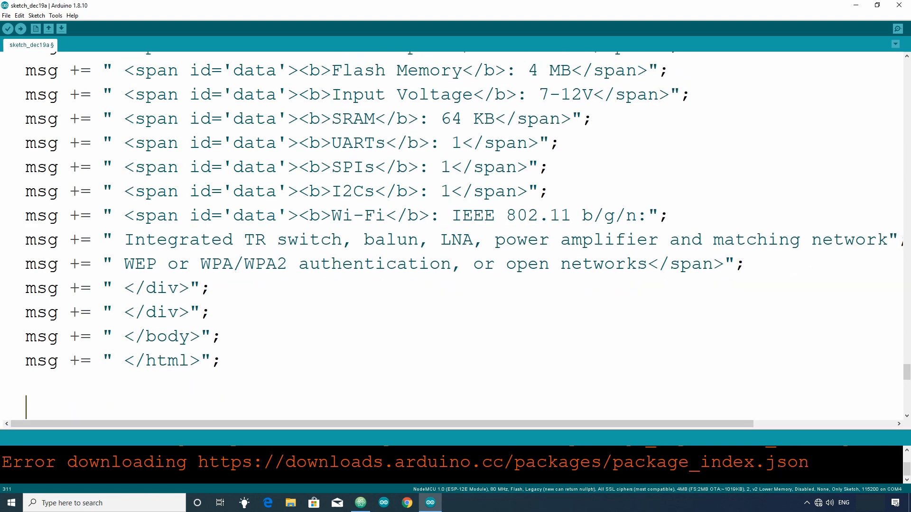
End data_page with server.send(200,"text/html",msg)
{"action": "type", "text": "se"}
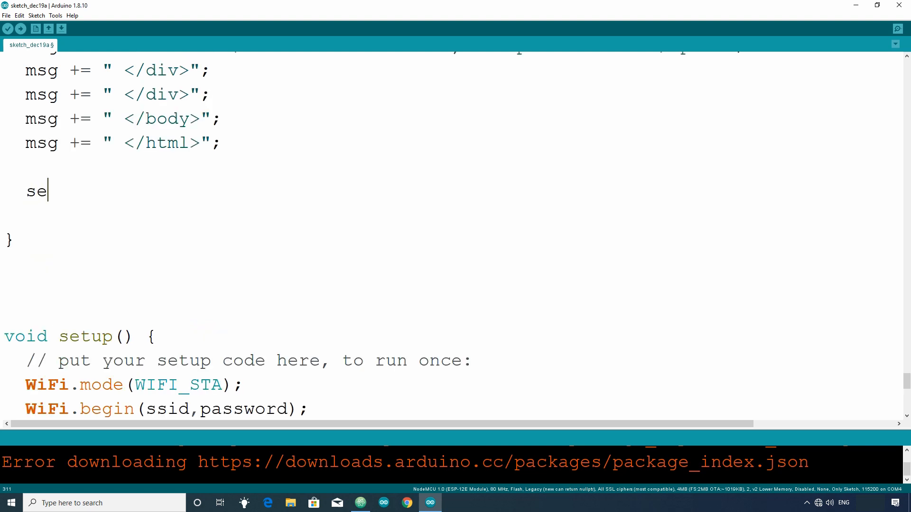
{"action": "type", "text": "rver.send(200"}
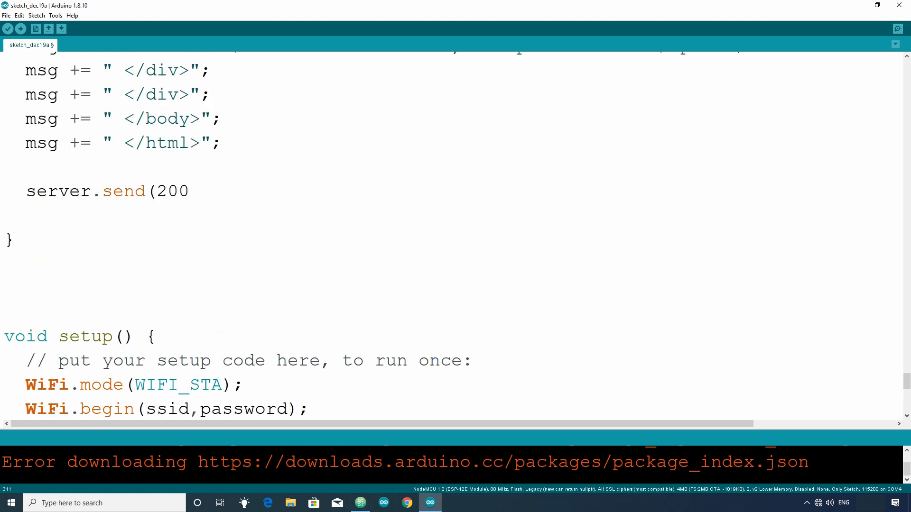
{"action": "type", "text": ",\"text/html\""}
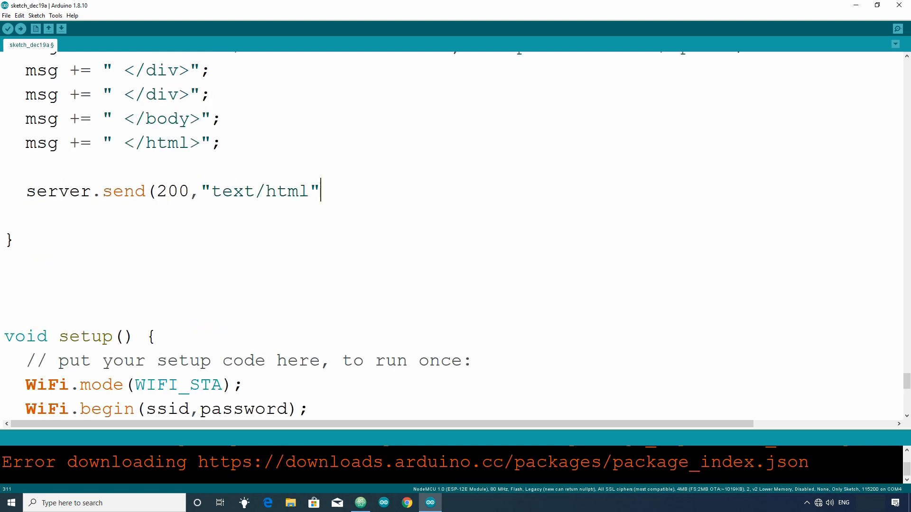
{"action": "type", "text": ",msg)"}
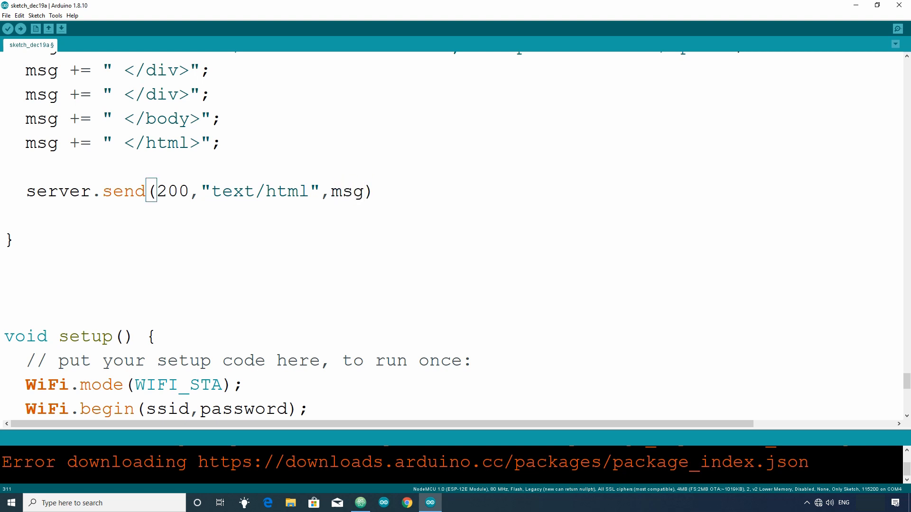
Add server.begin() after the routes in setup and server.handleClient(); inside loop
{"action": "scroll", "scroll_direction": "down", "scroll_amount": 3}
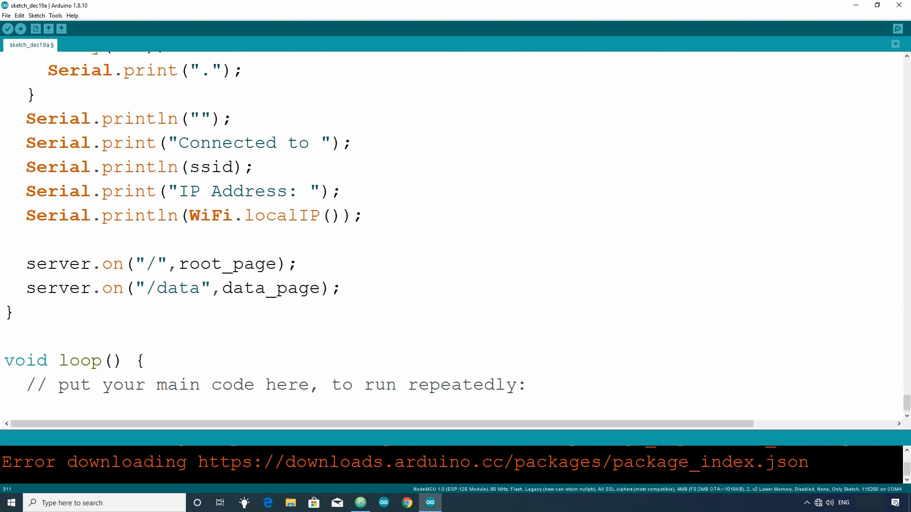
{"action": "key", "text": "Enter"}
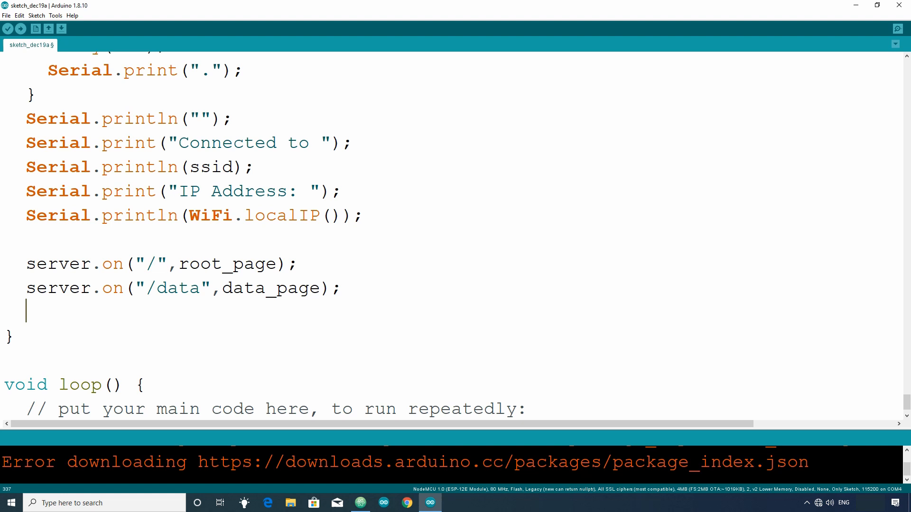
{"action": "type", "text": "server.begin()"}
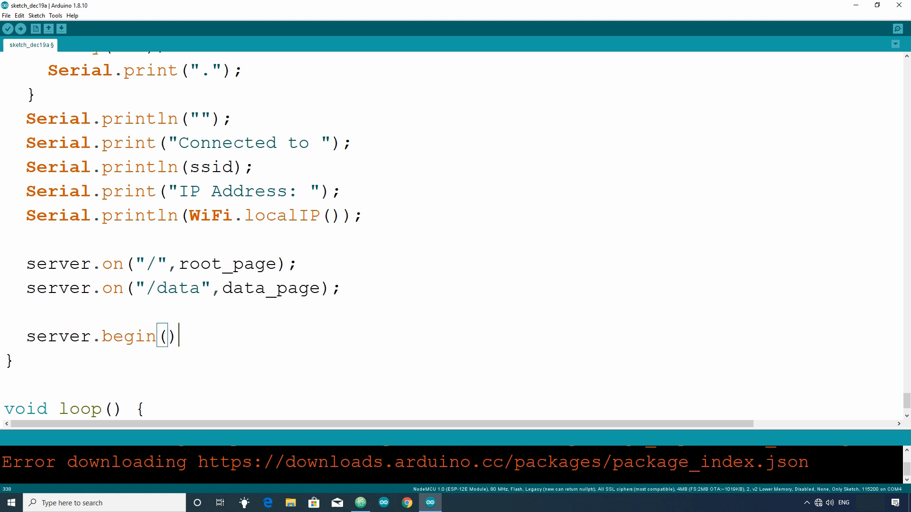
{"action": "type", "text": "server.handleCli"}
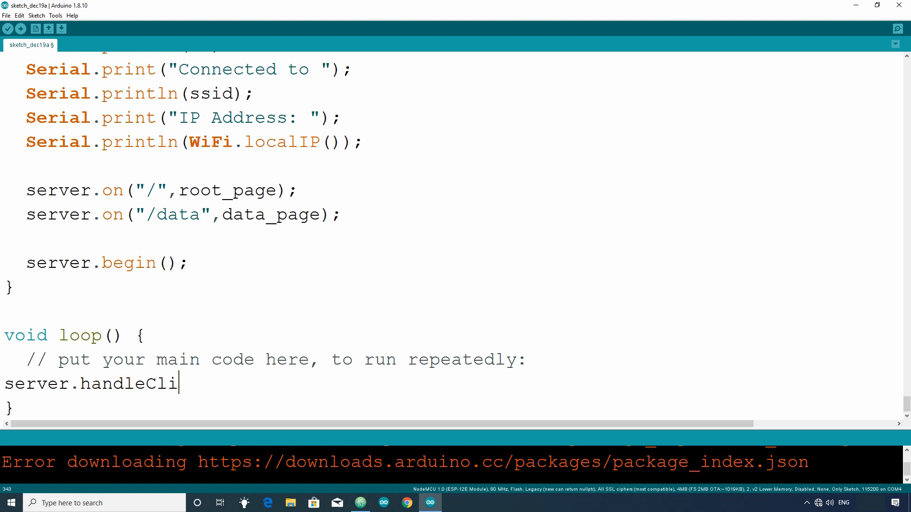
{"action": "type", "text": "ent();"}
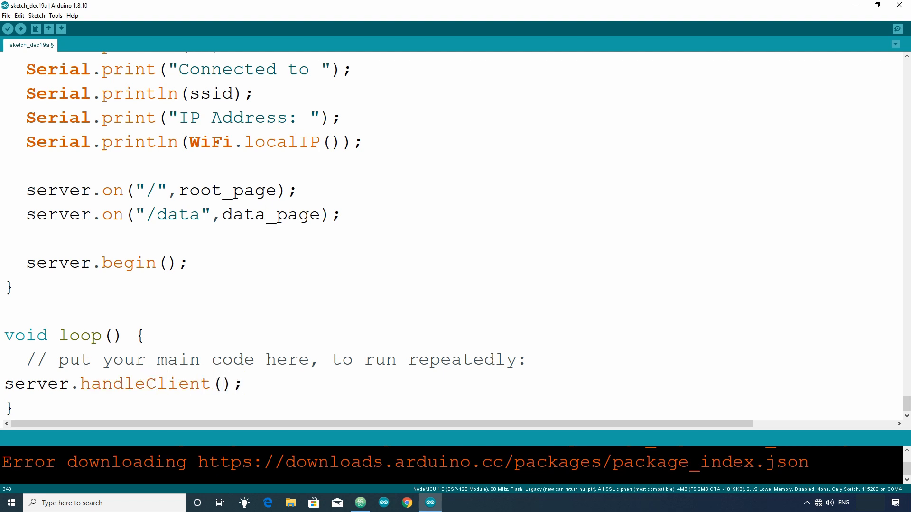
{"action": "left_click", "coordinate": [243, 383]}
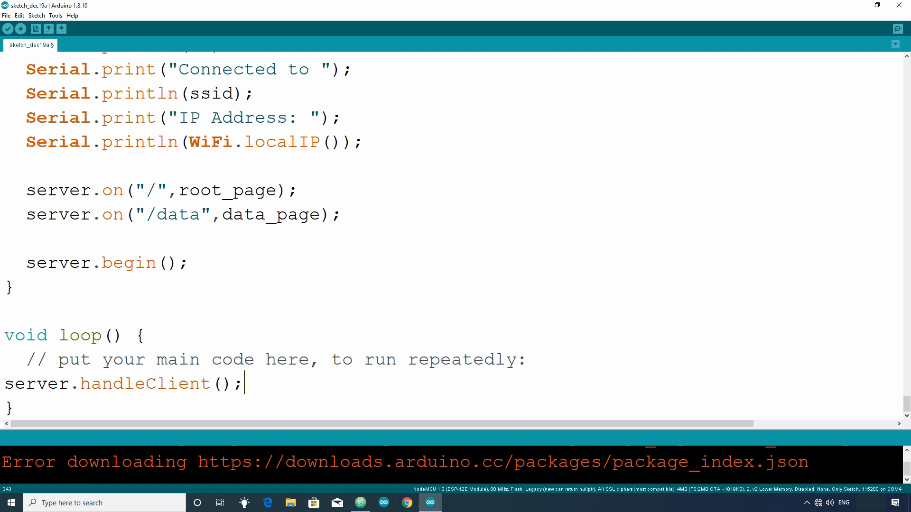
Confirm NodeMCU 1.0 (ESP-12E Module) under Tools > Board and upload the sketch
{"action": "left_click", "coordinate": [55, 15]}
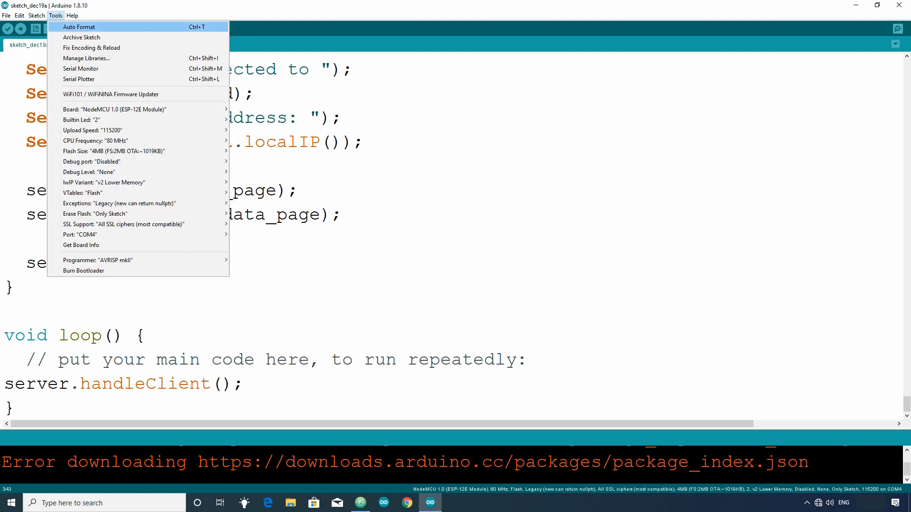
{"action": "left_click", "coordinate": [114, 109]}
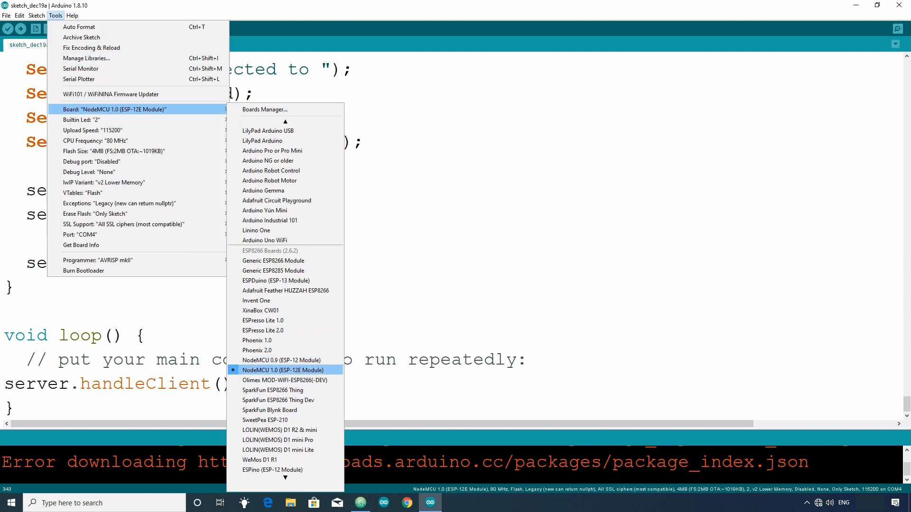
{"action": "mouse_move", "coordinate": [82, 245]}
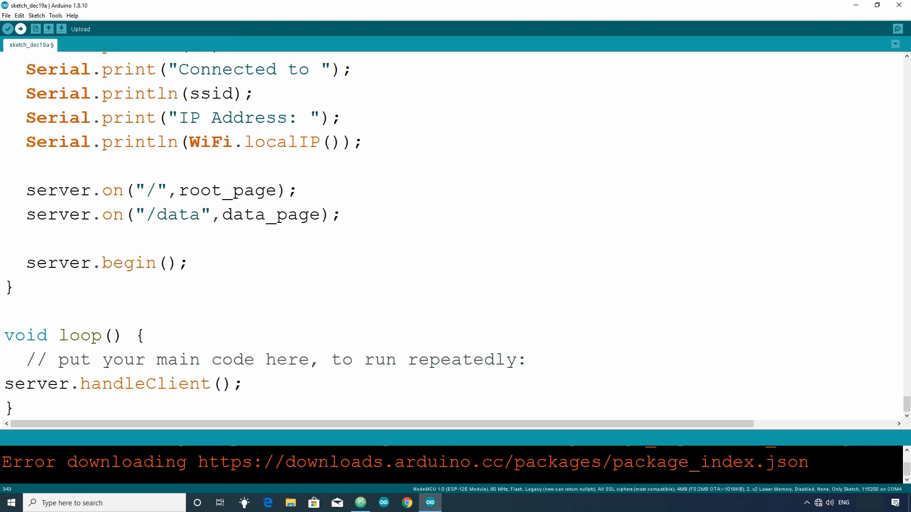
{"action": "left_click", "coordinate": [18, 28]}
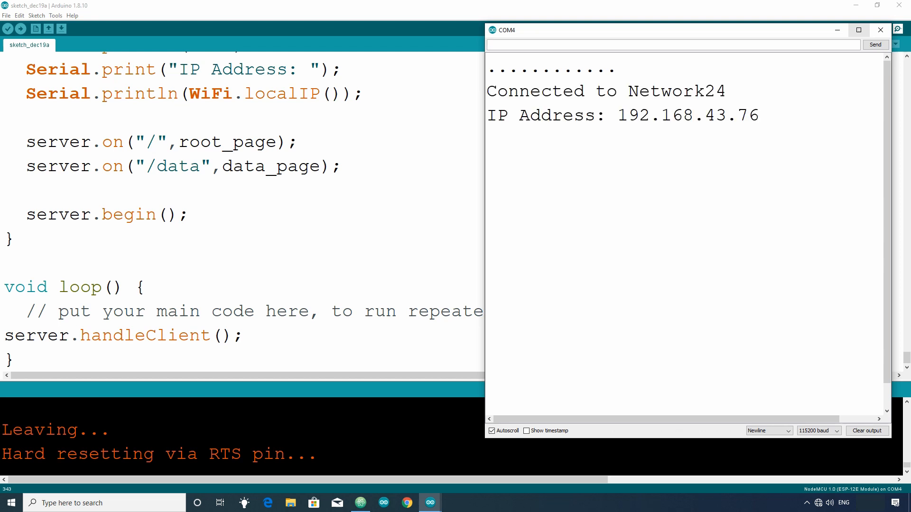
Select the IP address 192.168.43.76 in the serial output and switch to a browser window
{"action": "left_click_drag", "start_coordinate": [618, 114], "coordinate": [758, 115]}
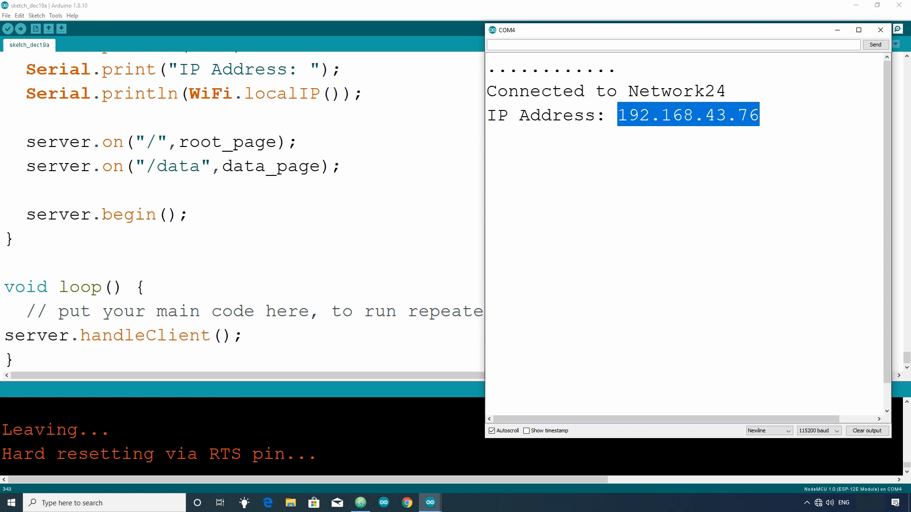
{"action": "left_click", "coordinate": [406, 503]}
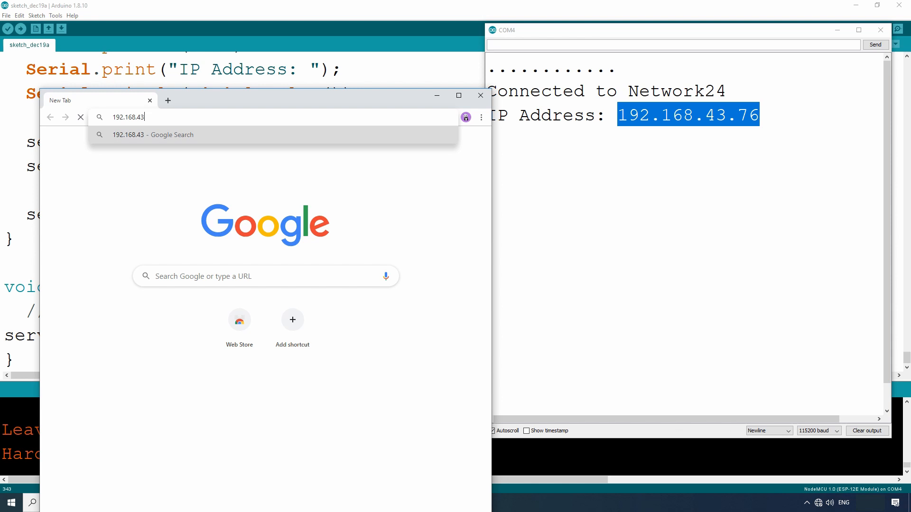
Load 192.168.43.76 in Chrome, showing the 'Welcome to Root Page' page
{"action": "key", "text": "Enter"}
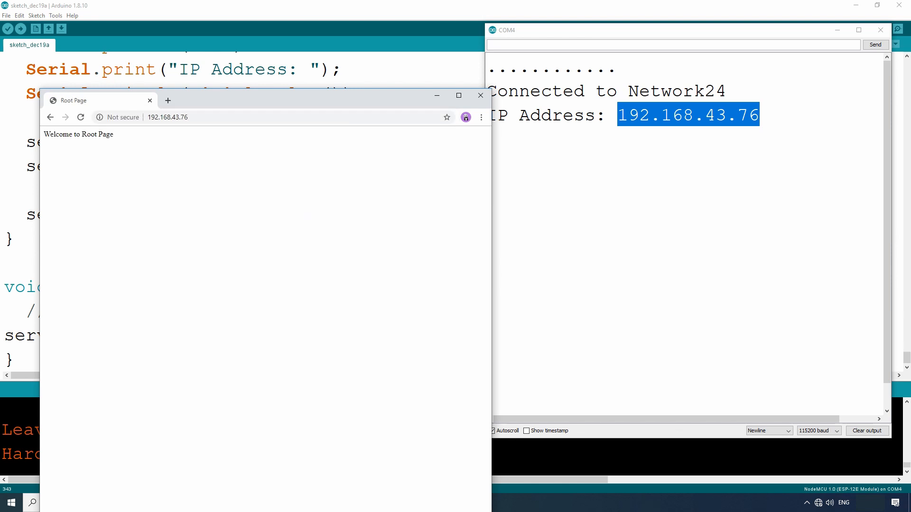